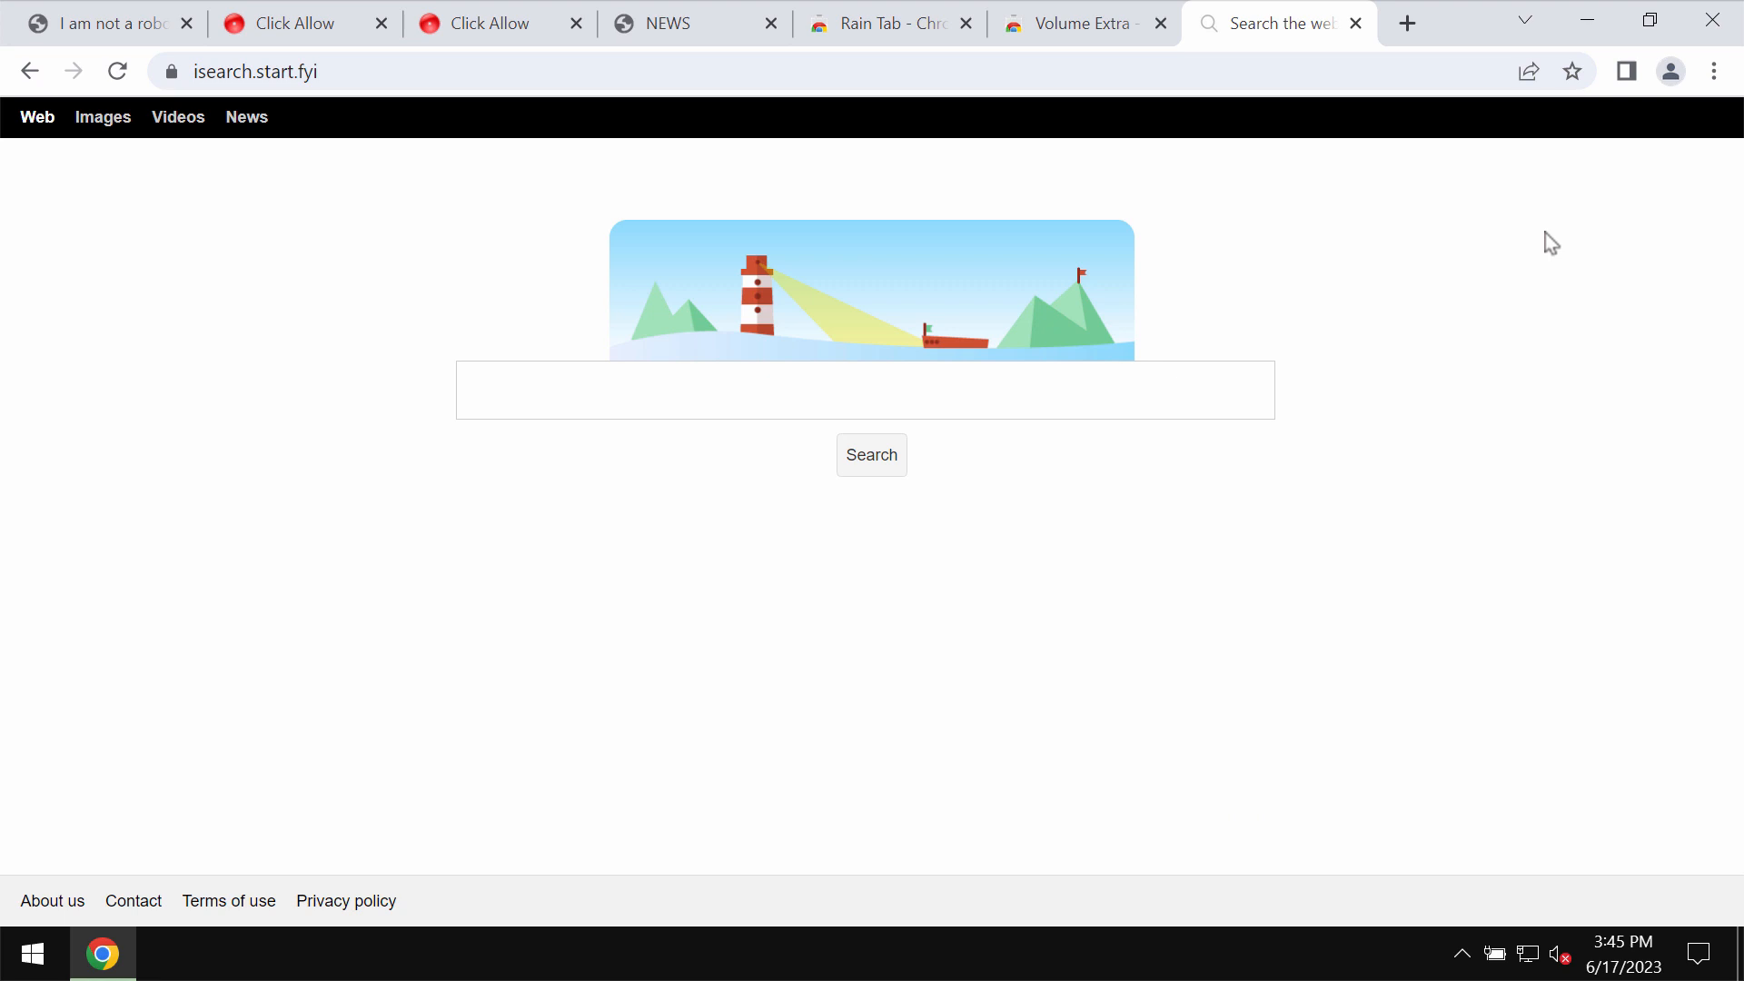
pyautogui.moveTo(1331, 294)
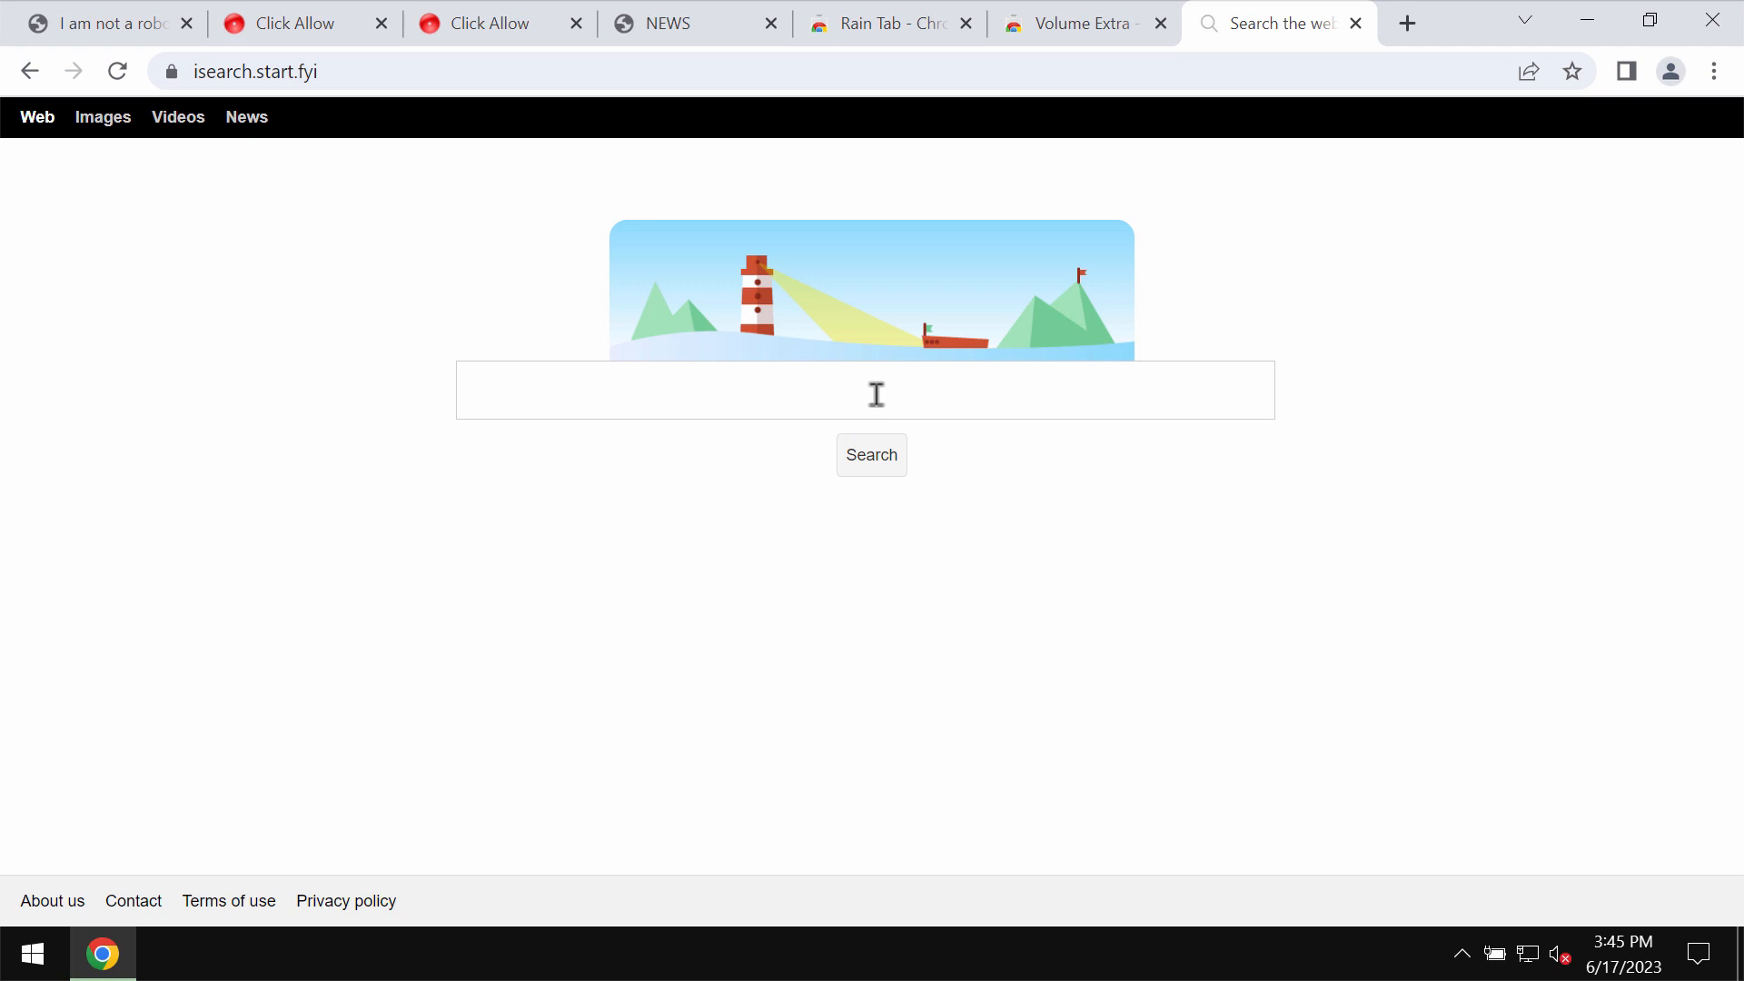
pyautogui.moveTo(1322, 39)
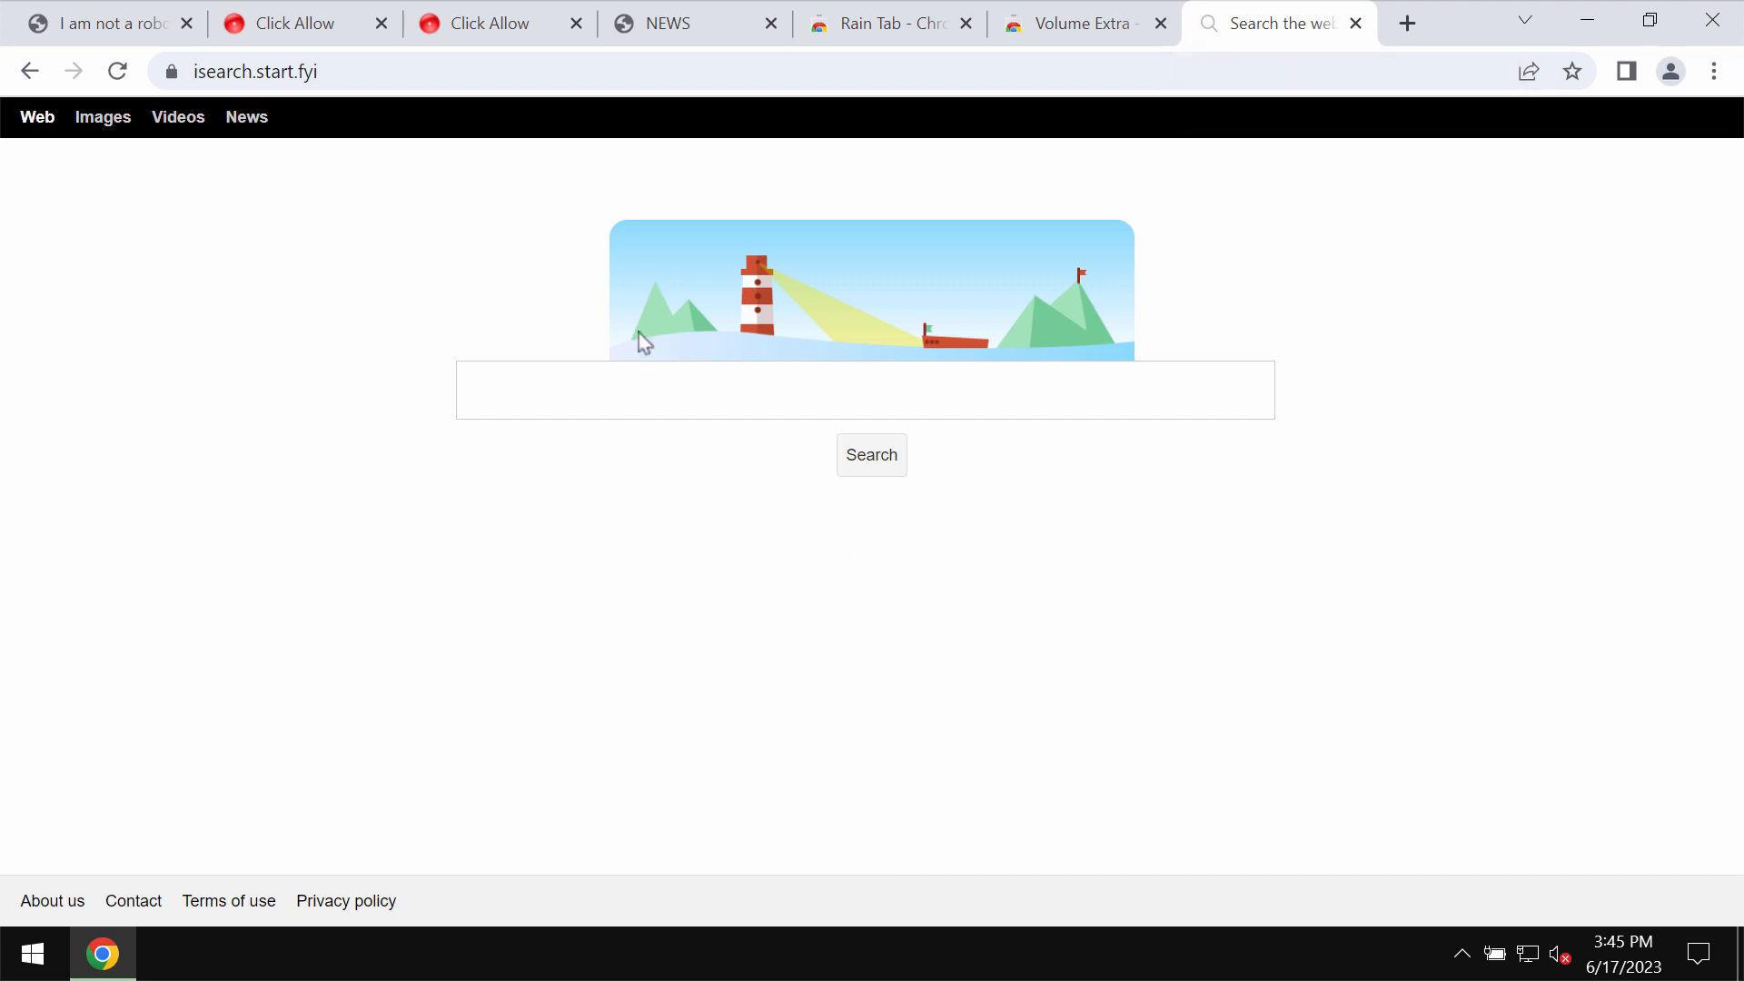
pyautogui.moveTo(604, 352)
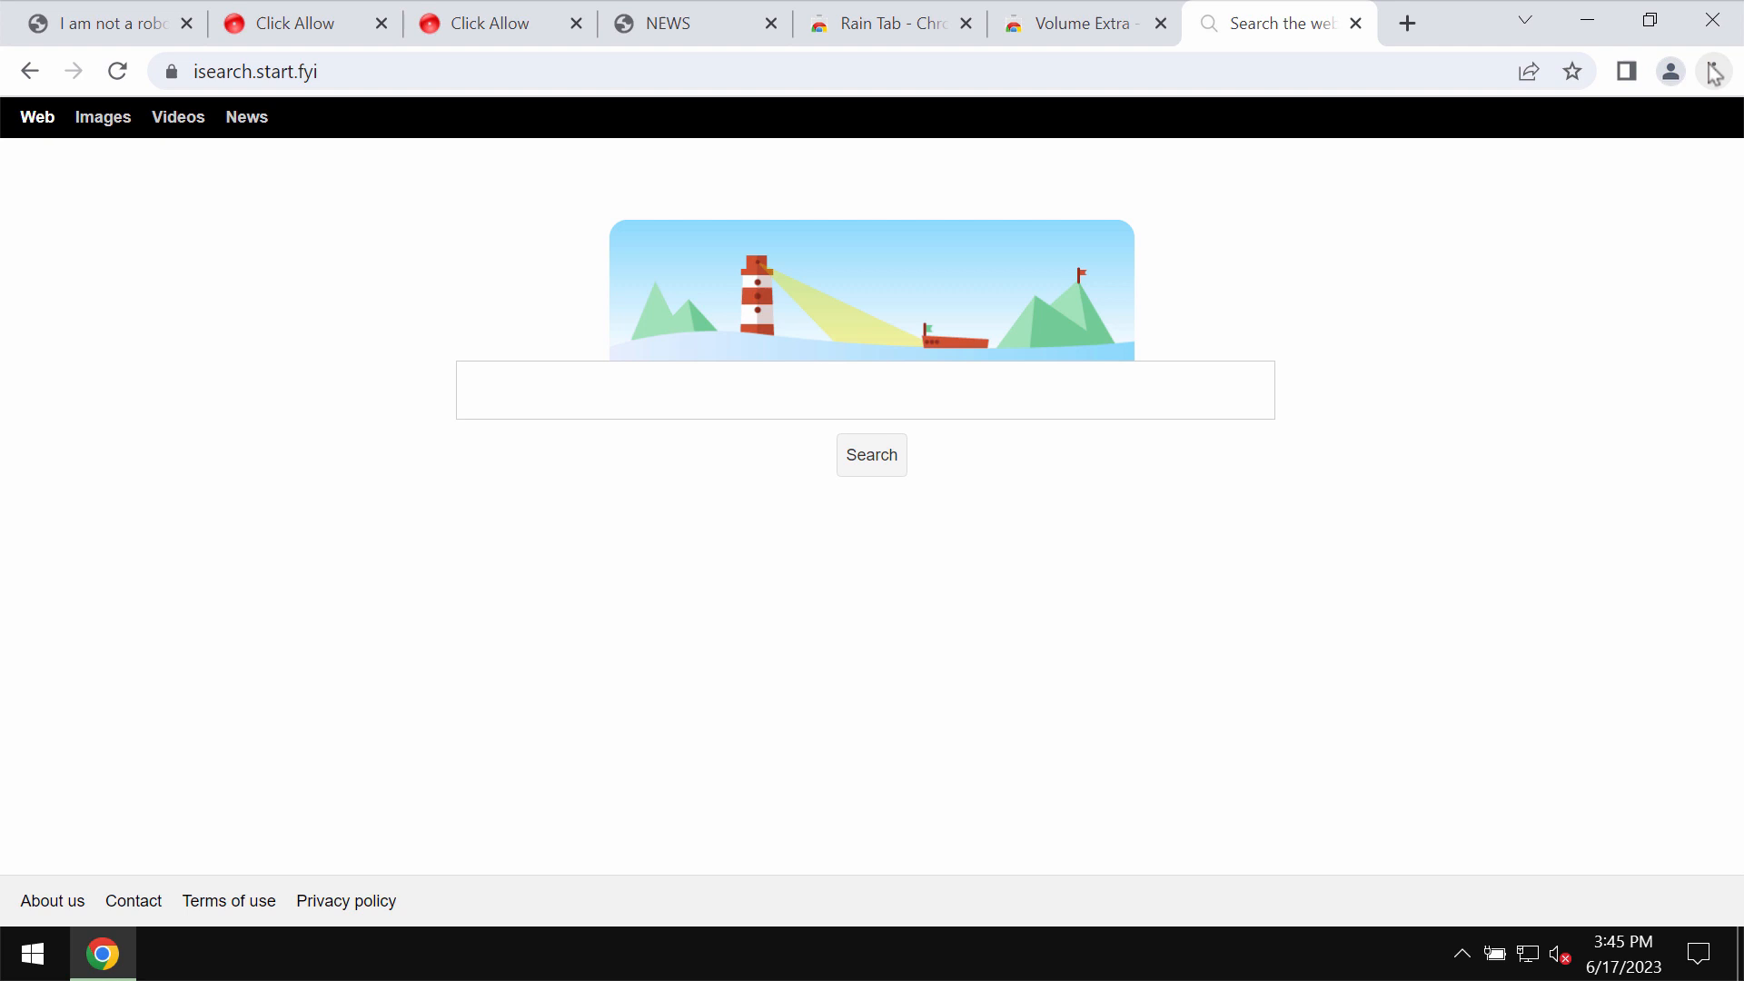
pyautogui.moveTo(1713, 71)
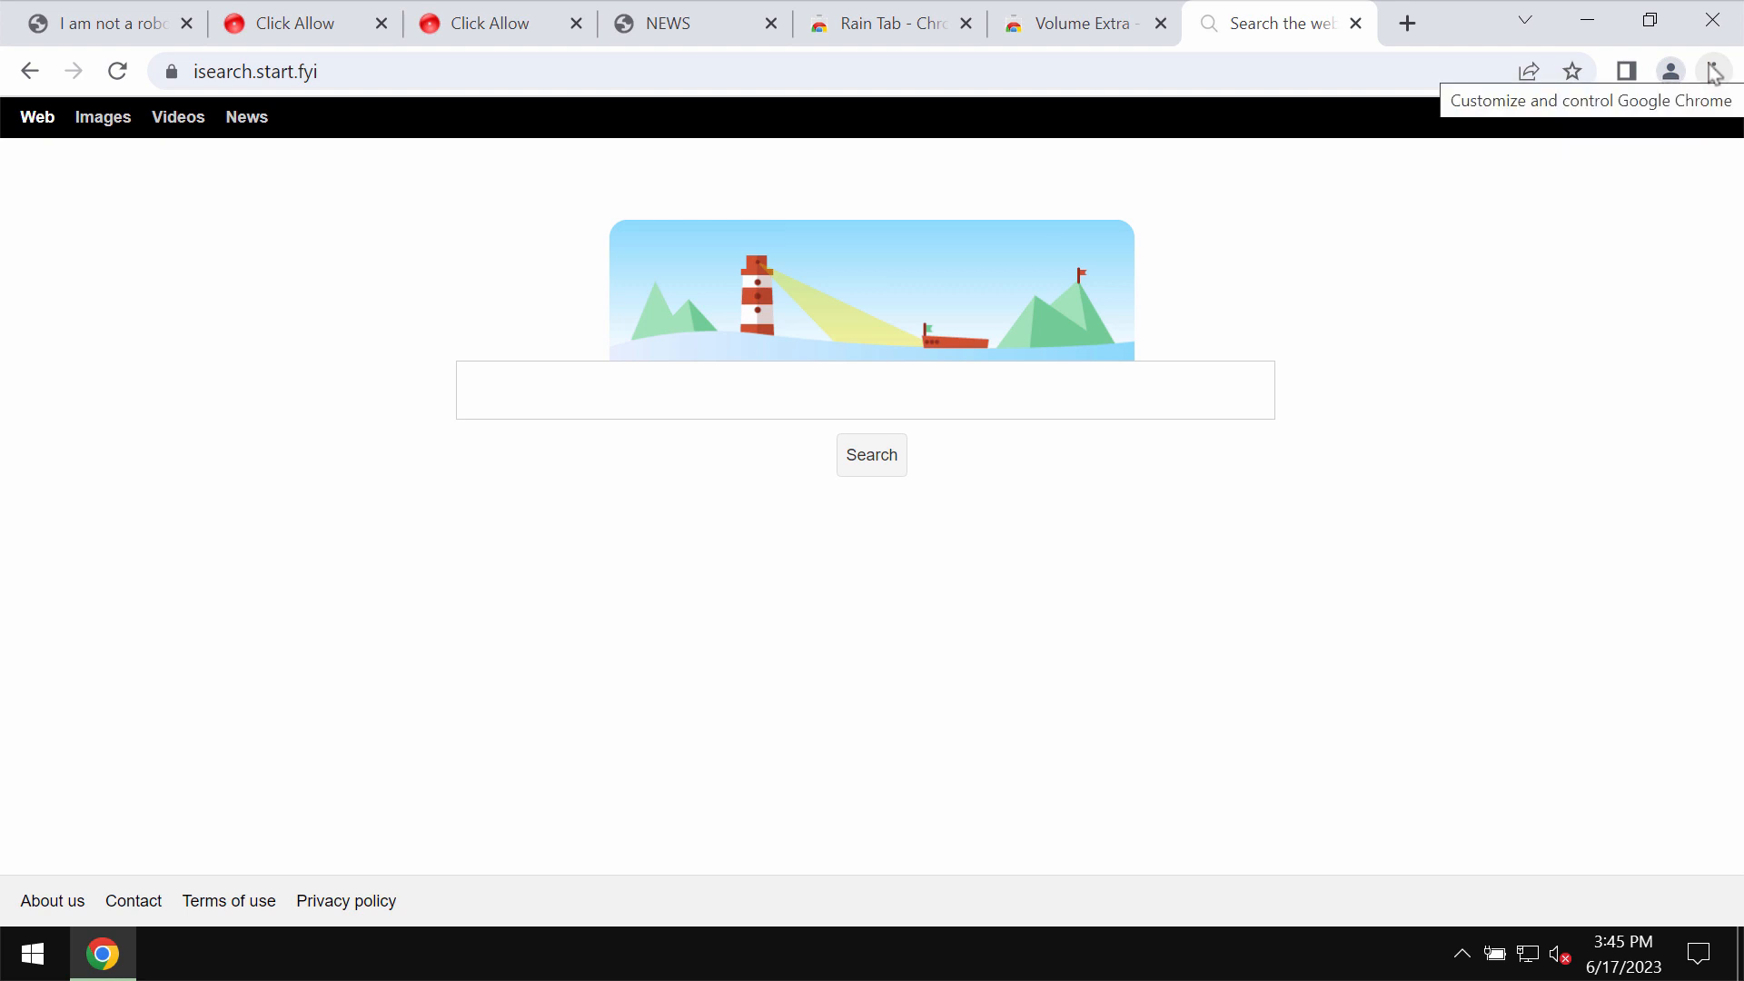
pyautogui.moveTo(1717, 75)
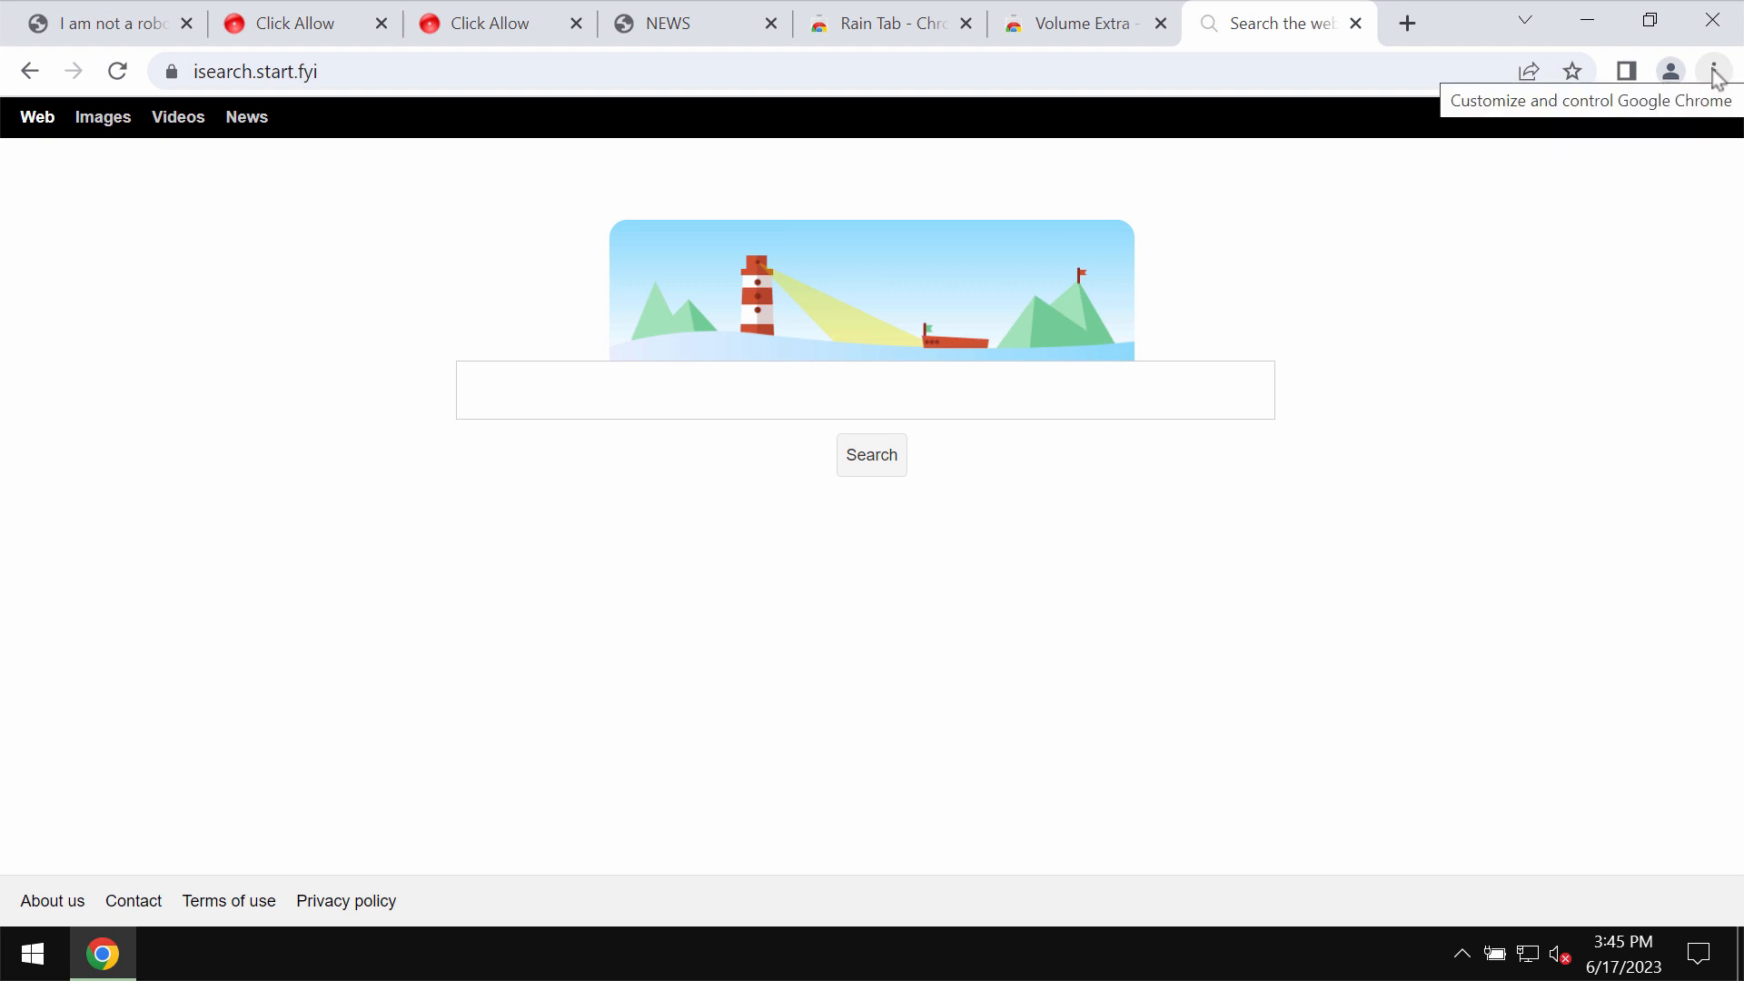
# Open Chrome's Extensions page via More tools, showing the unlisted Apps extension
pyautogui.click(1715, 70)
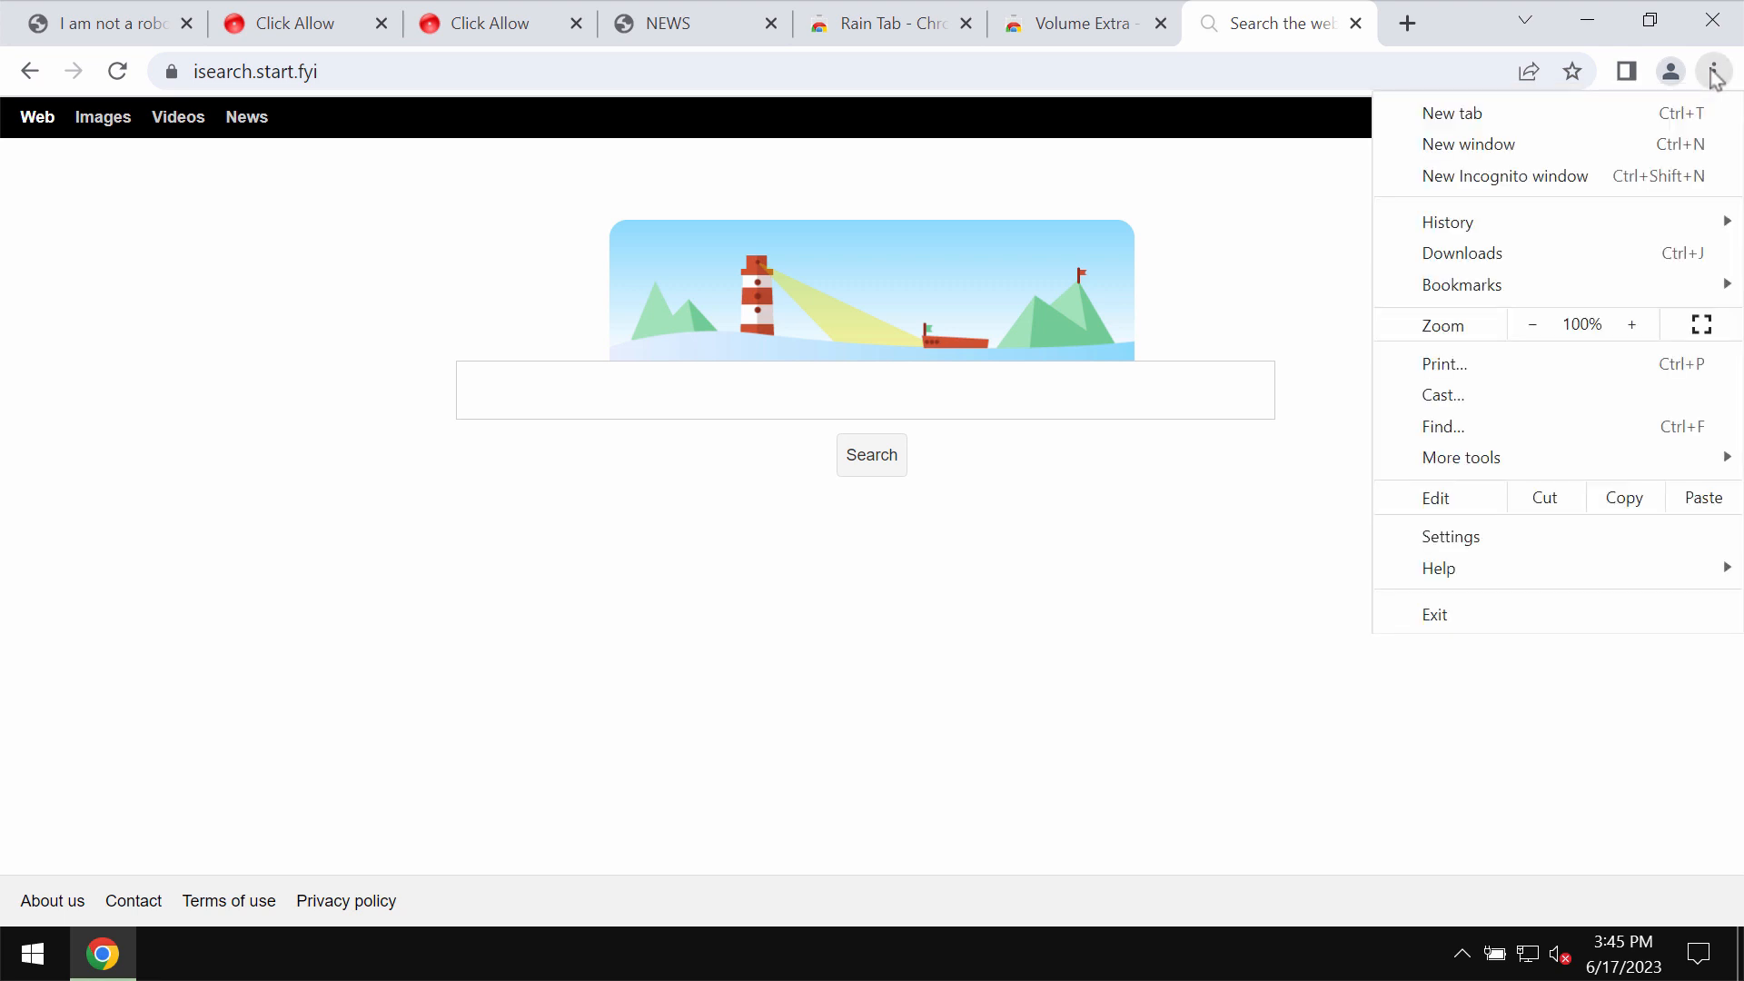
pyautogui.click(1461, 457)
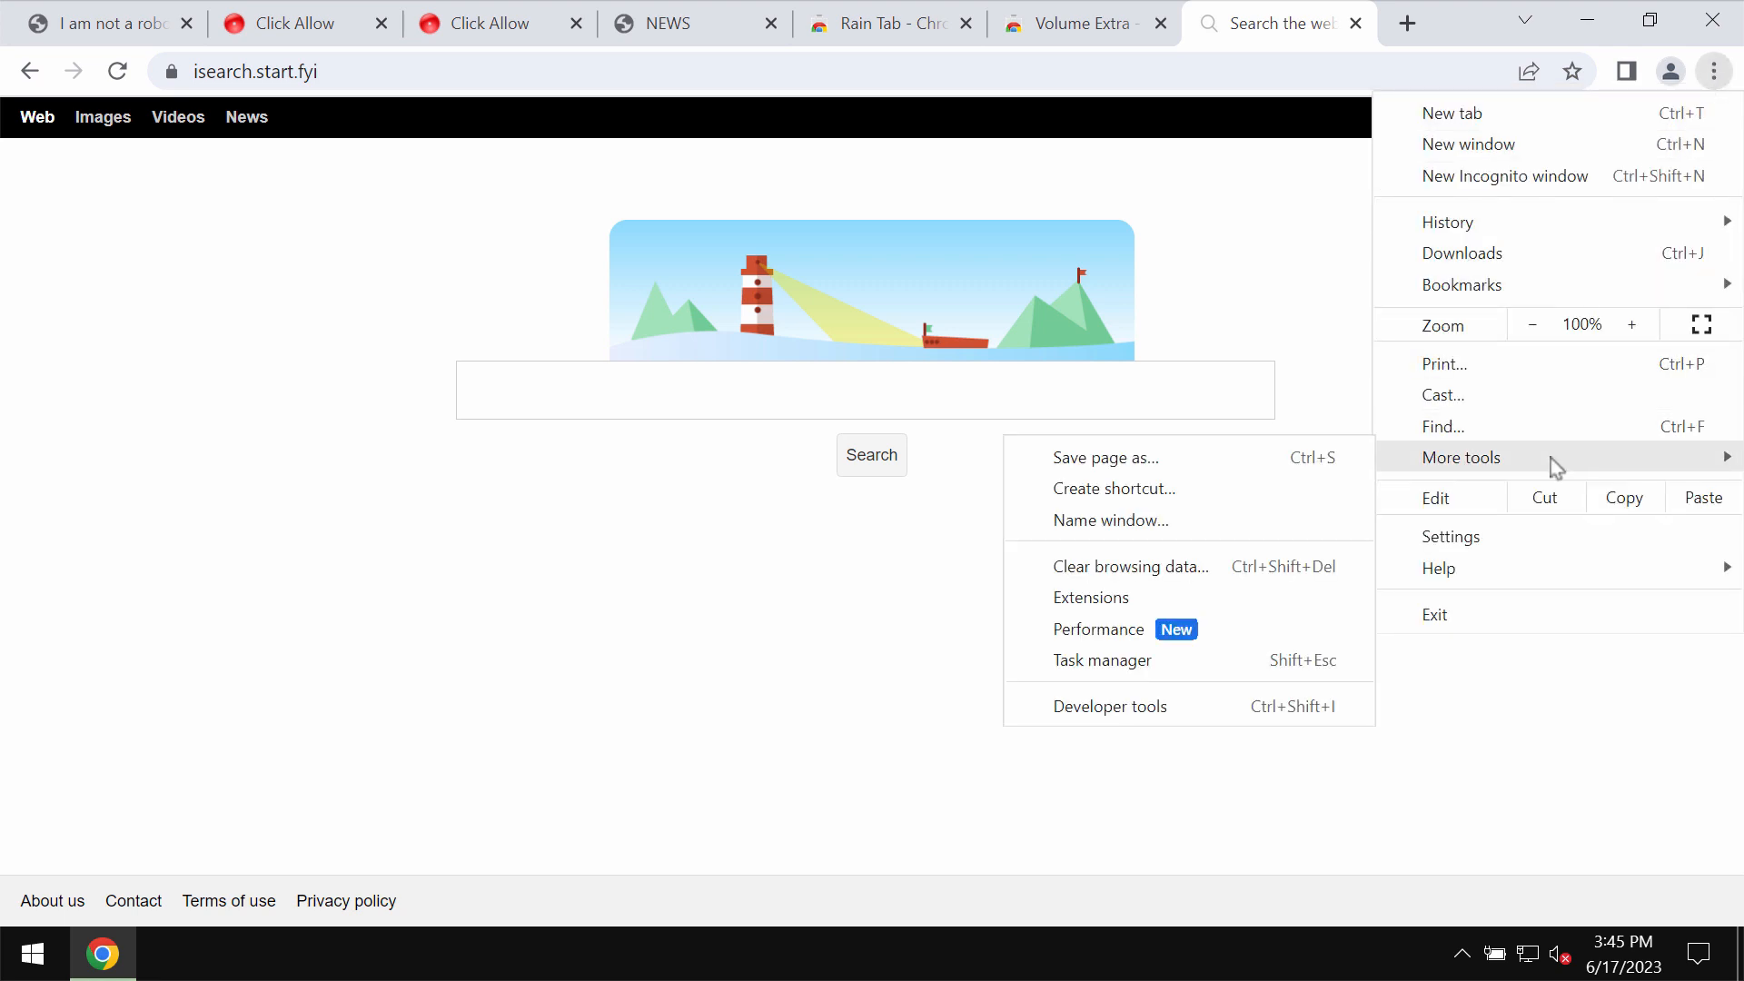
pyautogui.click(1091, 598)
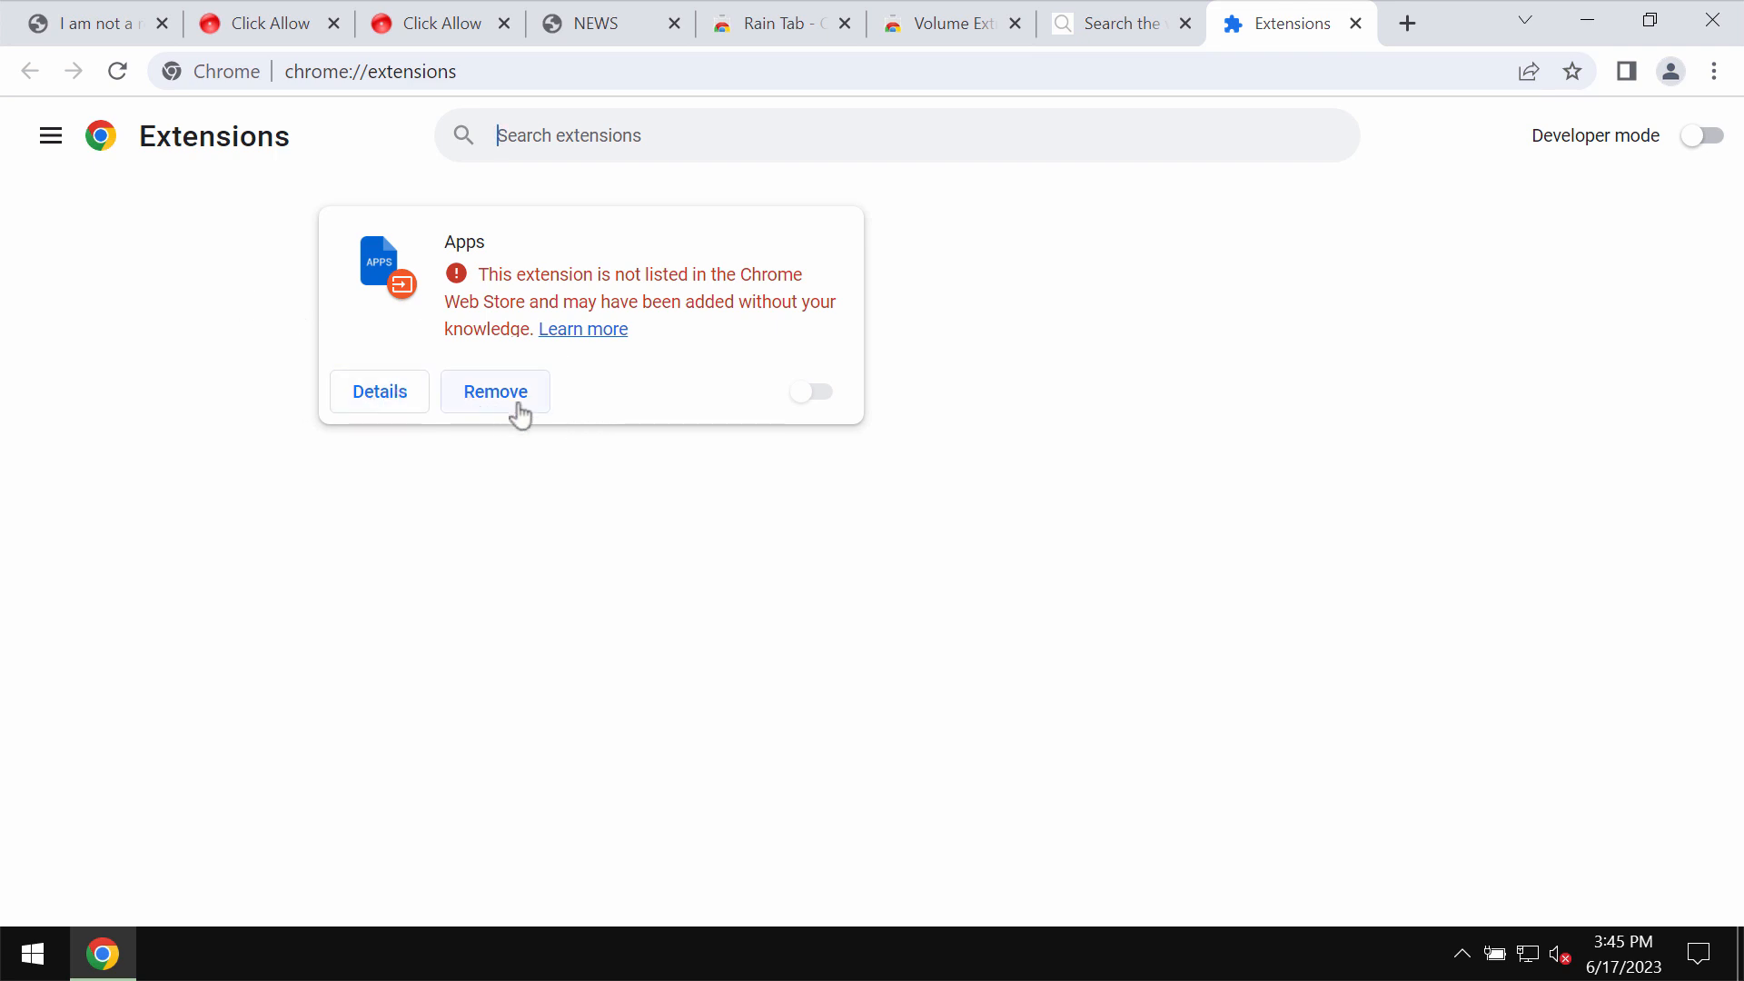
# Remove the Apps extension from Chrome, entering combocleaner.com
pyautogui.click(494, 391)
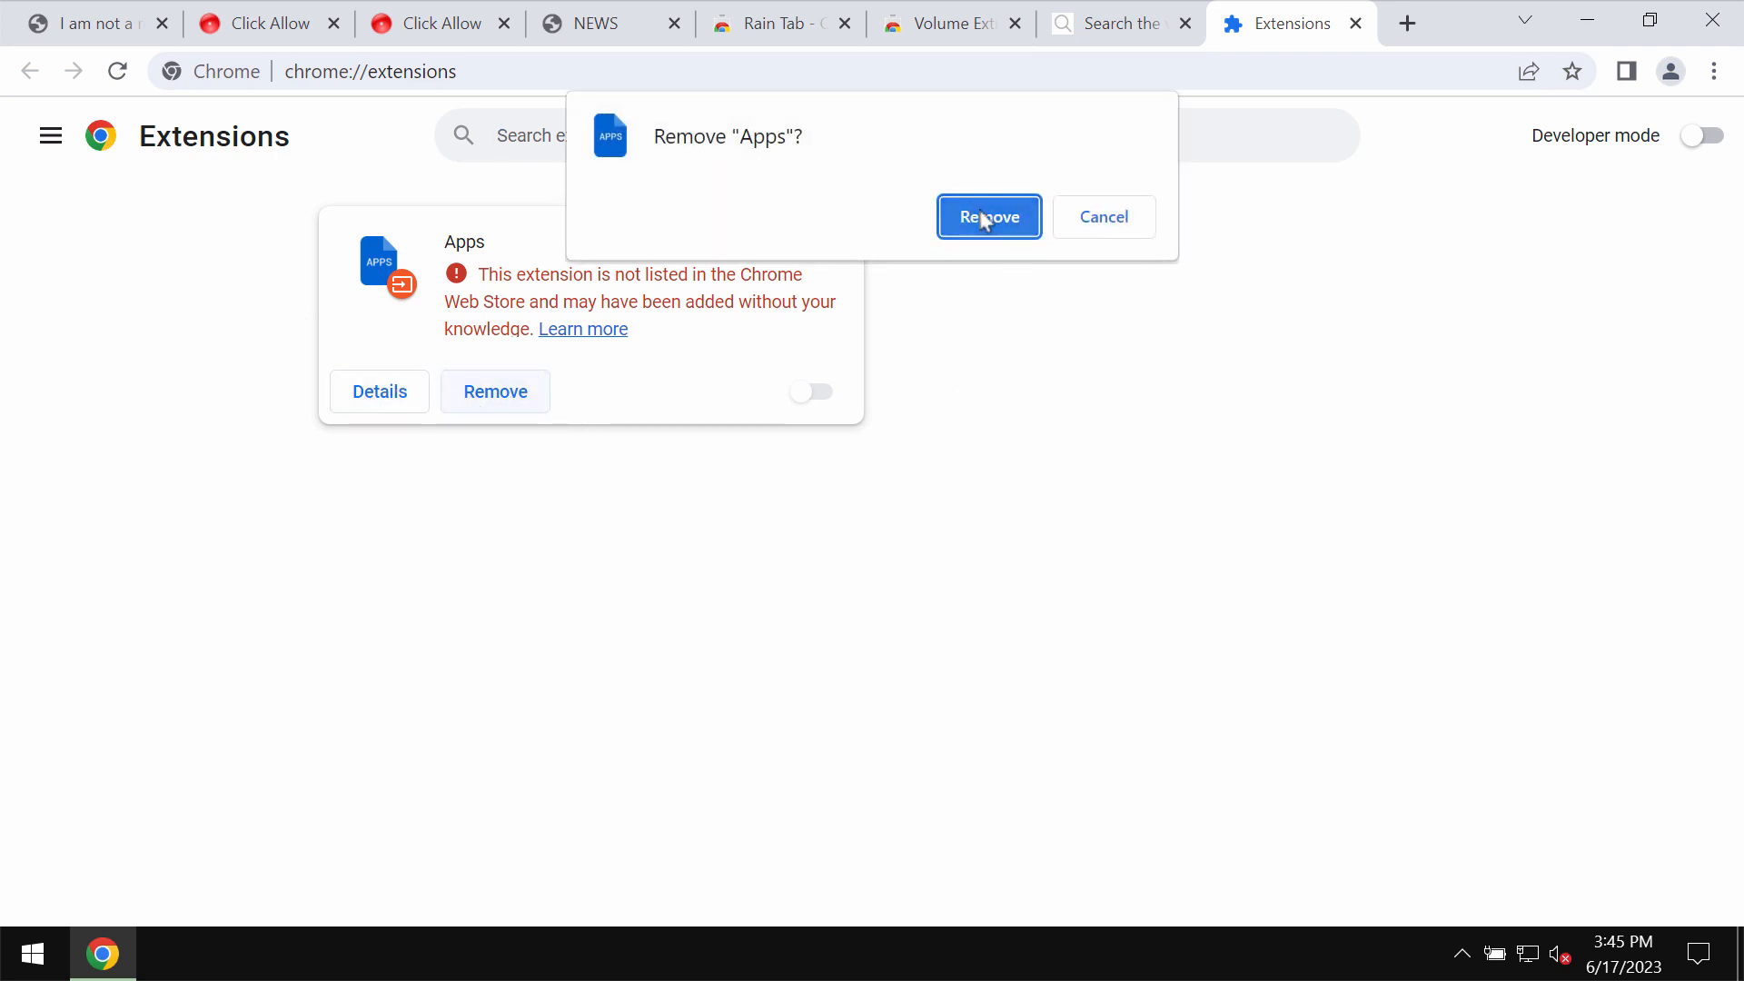
pyautogui.write('combocleaner.com')
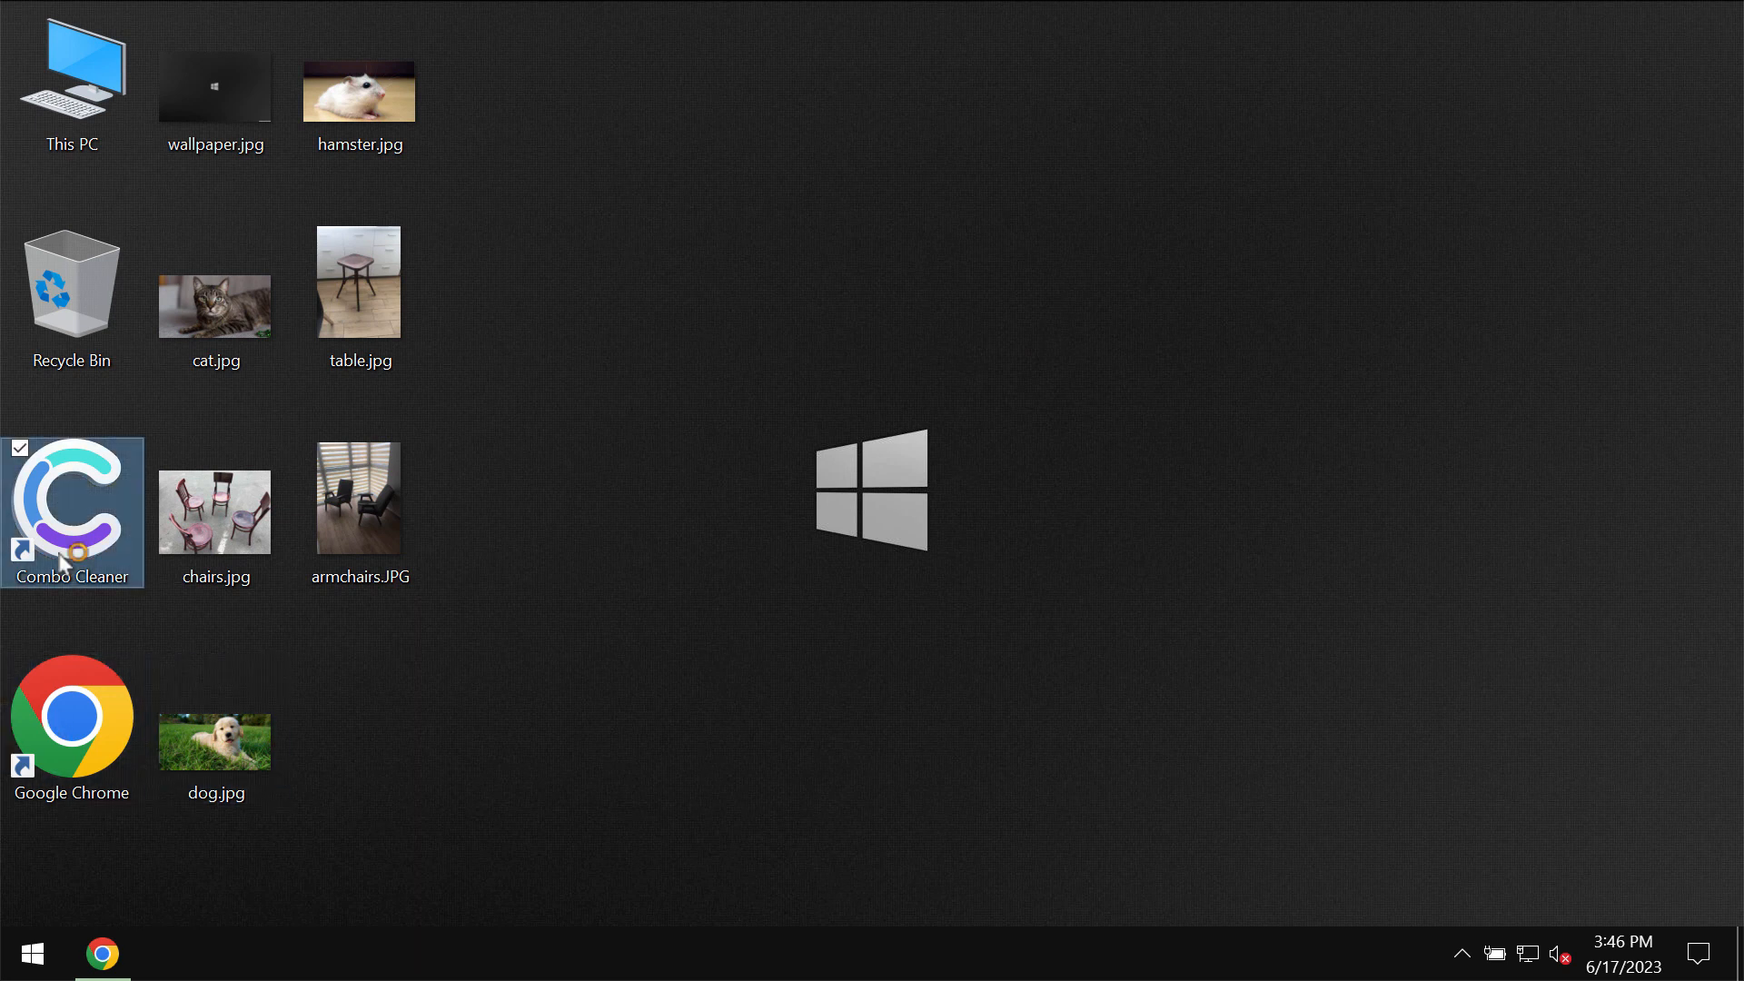
# Launch Combo Cleaner from its desktop shortcut to reach the Dashboard
pyautogui.doubleClick(71, 513)
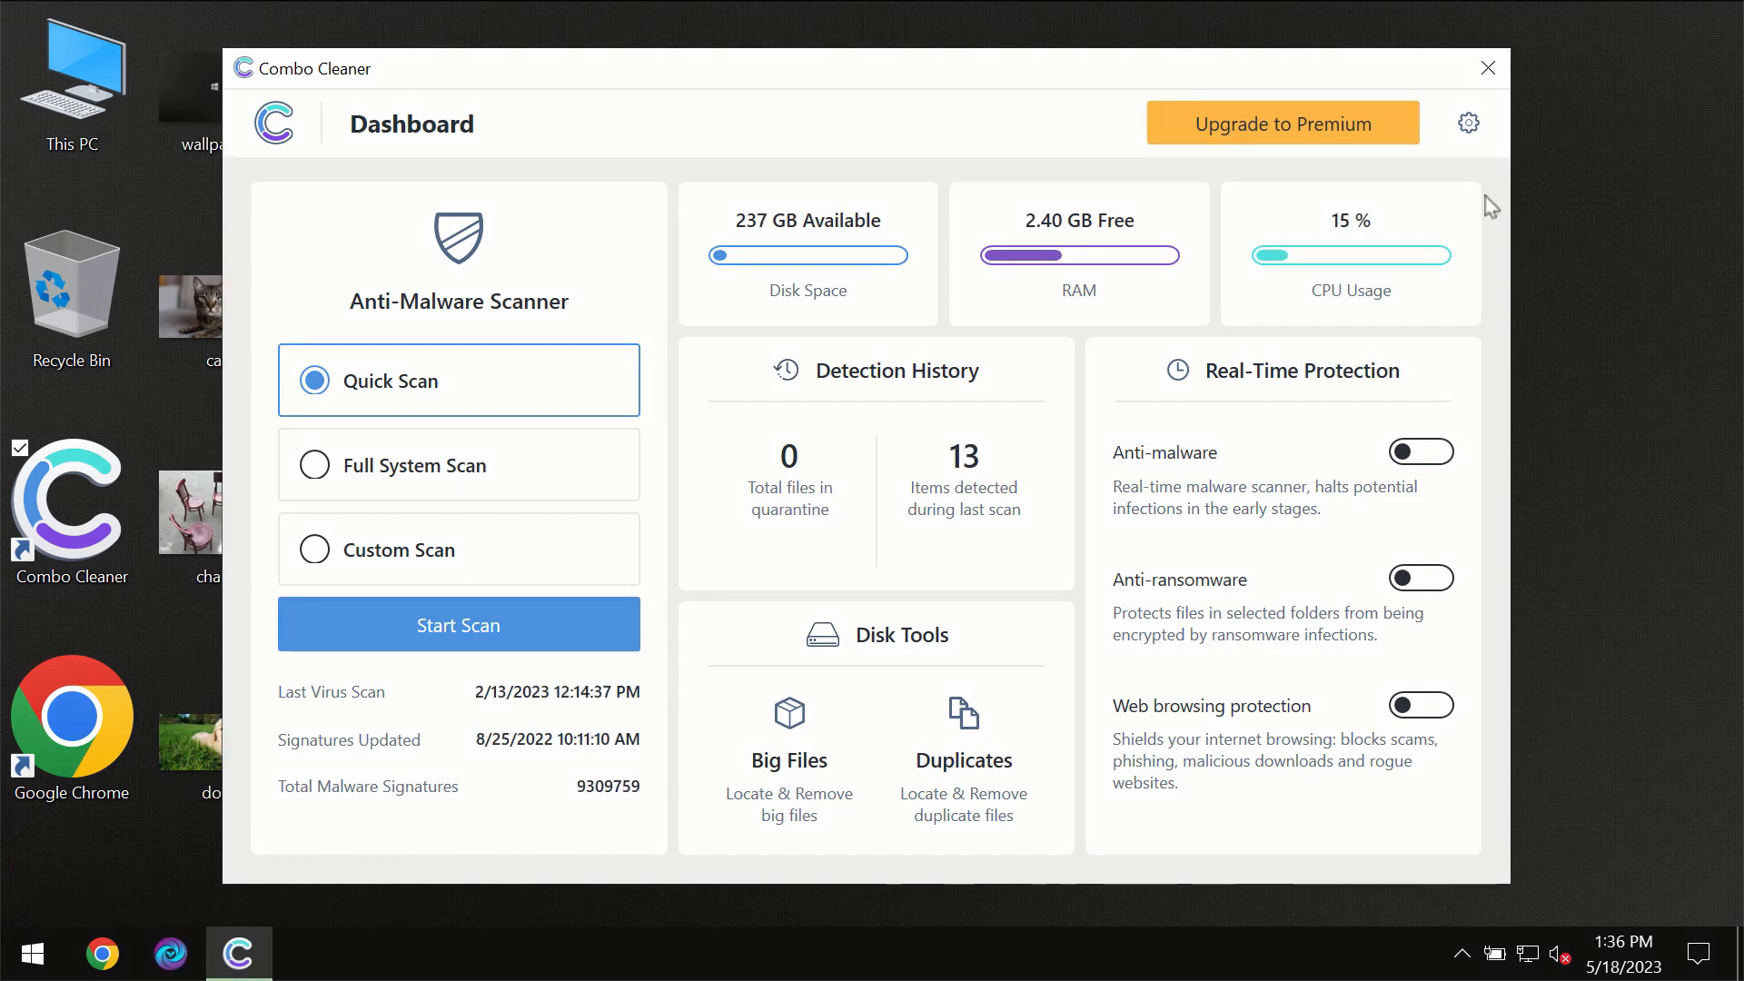
pyautogui.moveTo(1074, 91)
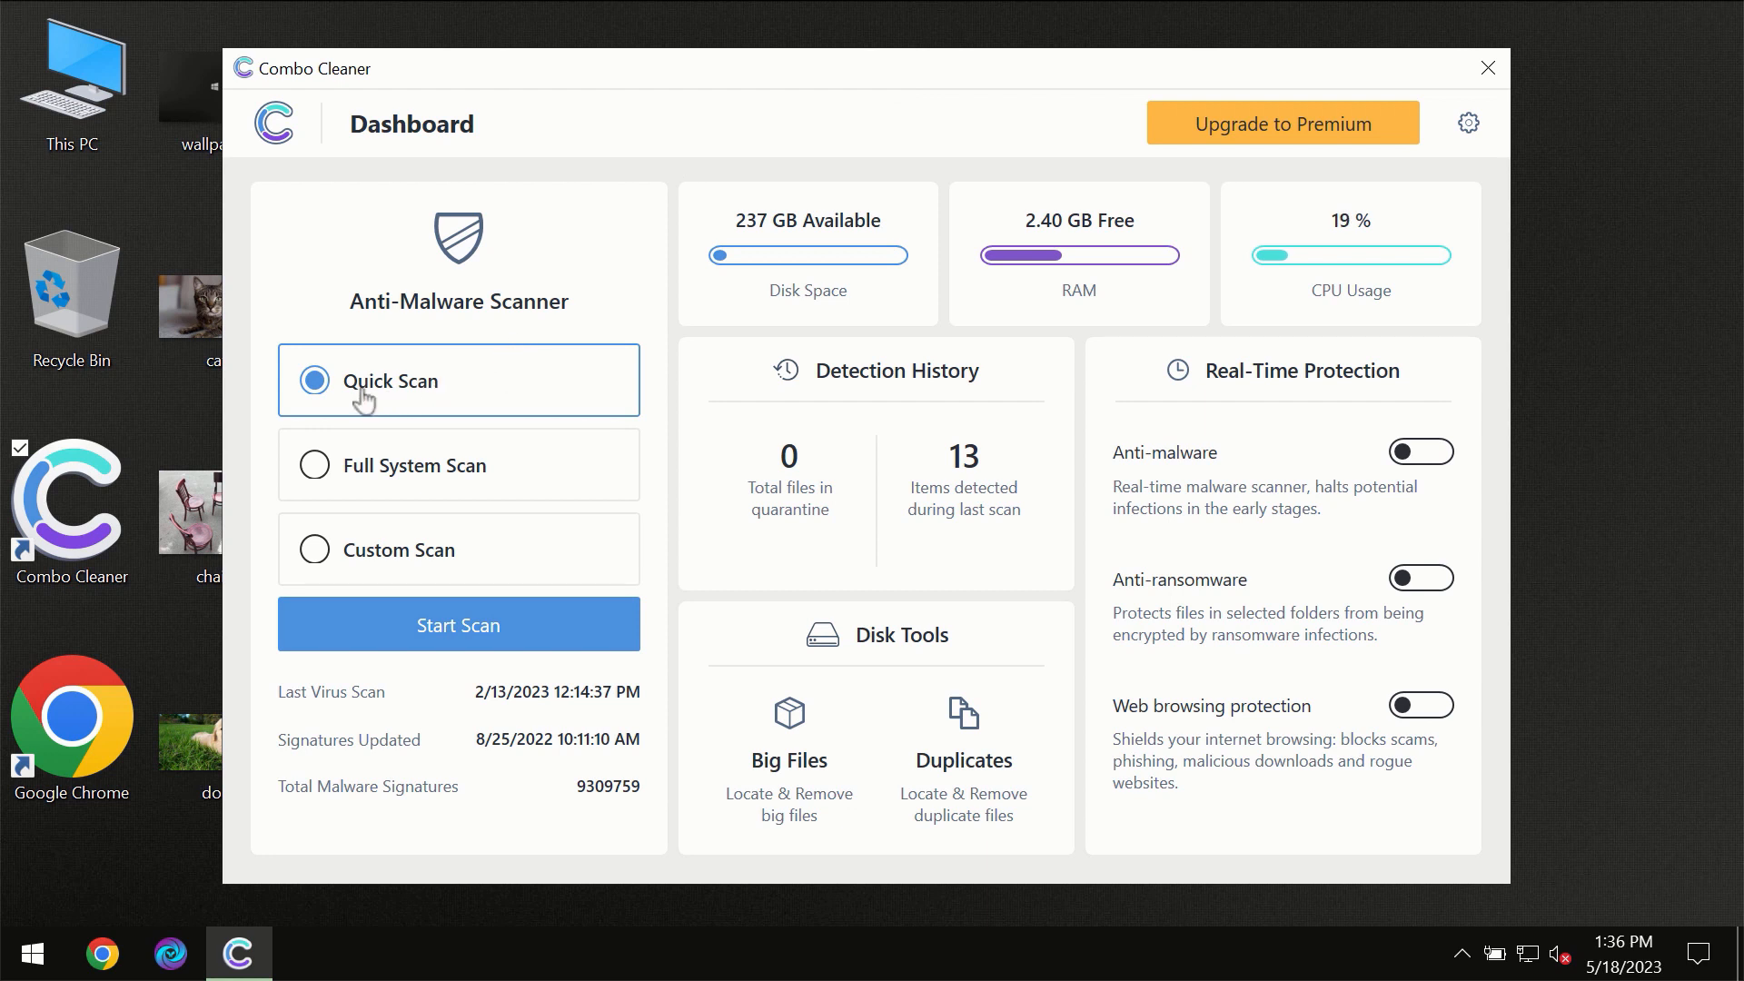
pyautogui.moveTo(406, 464)
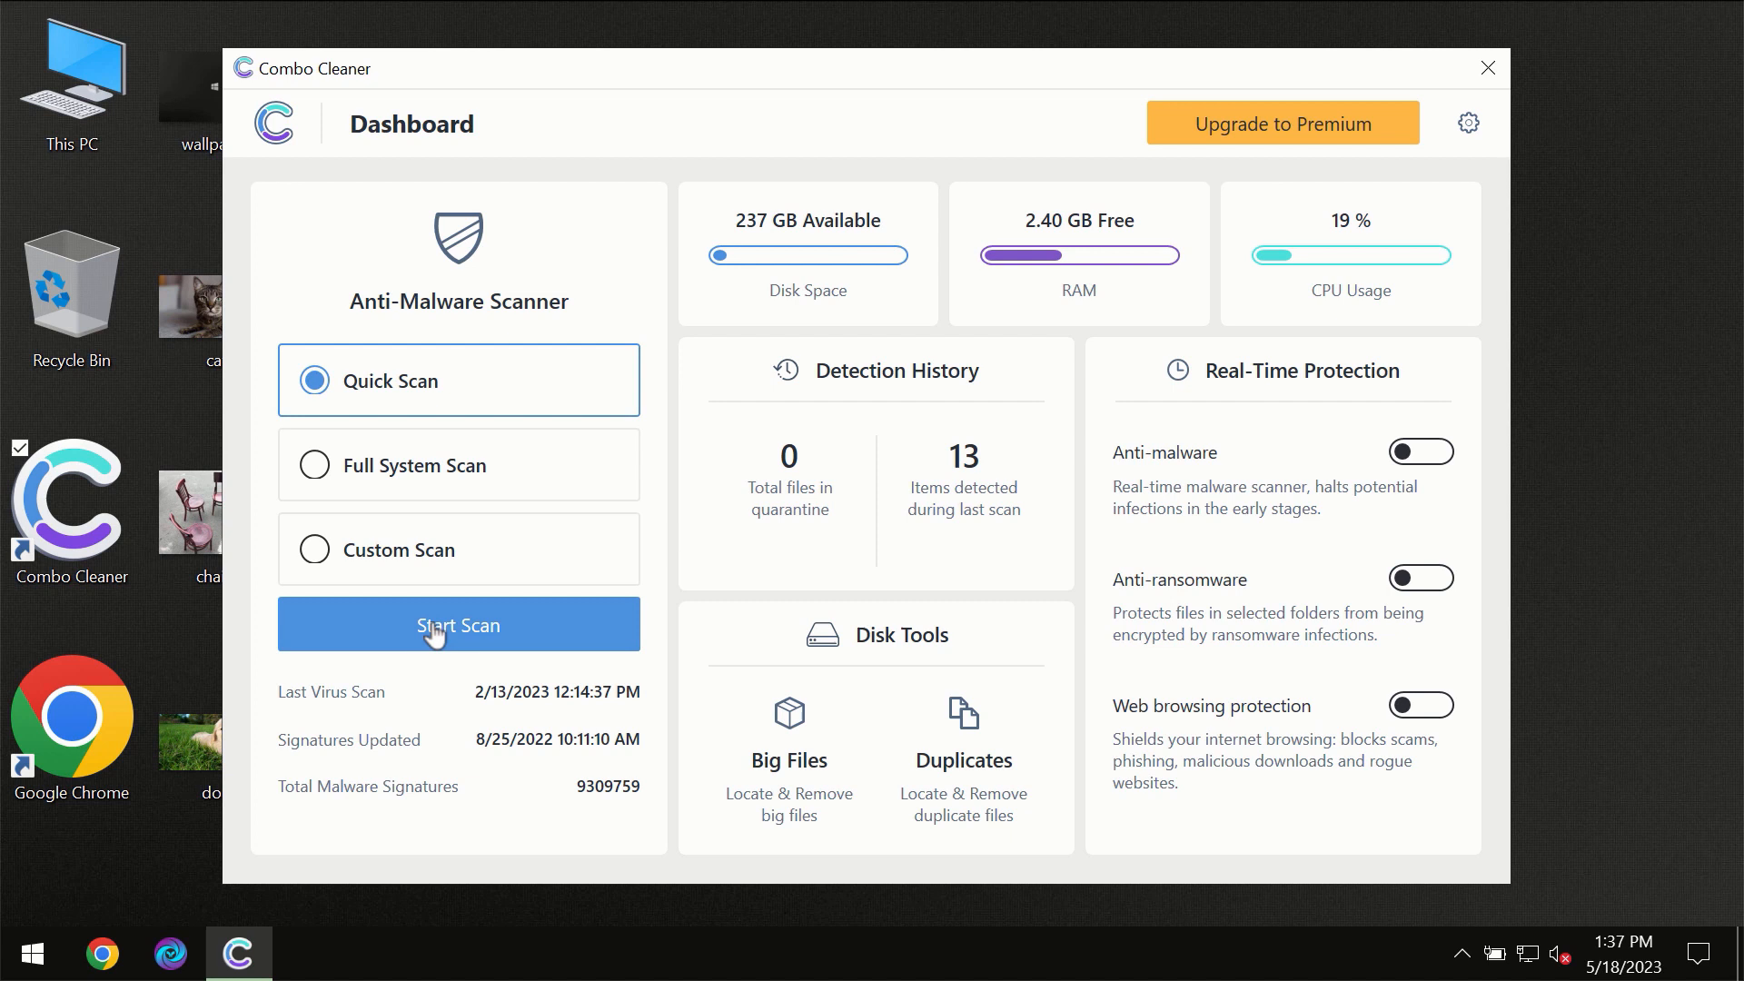
# Start the Quick Scan, then view the General settings once one item is flagged
pyautogui.click(457, 624)
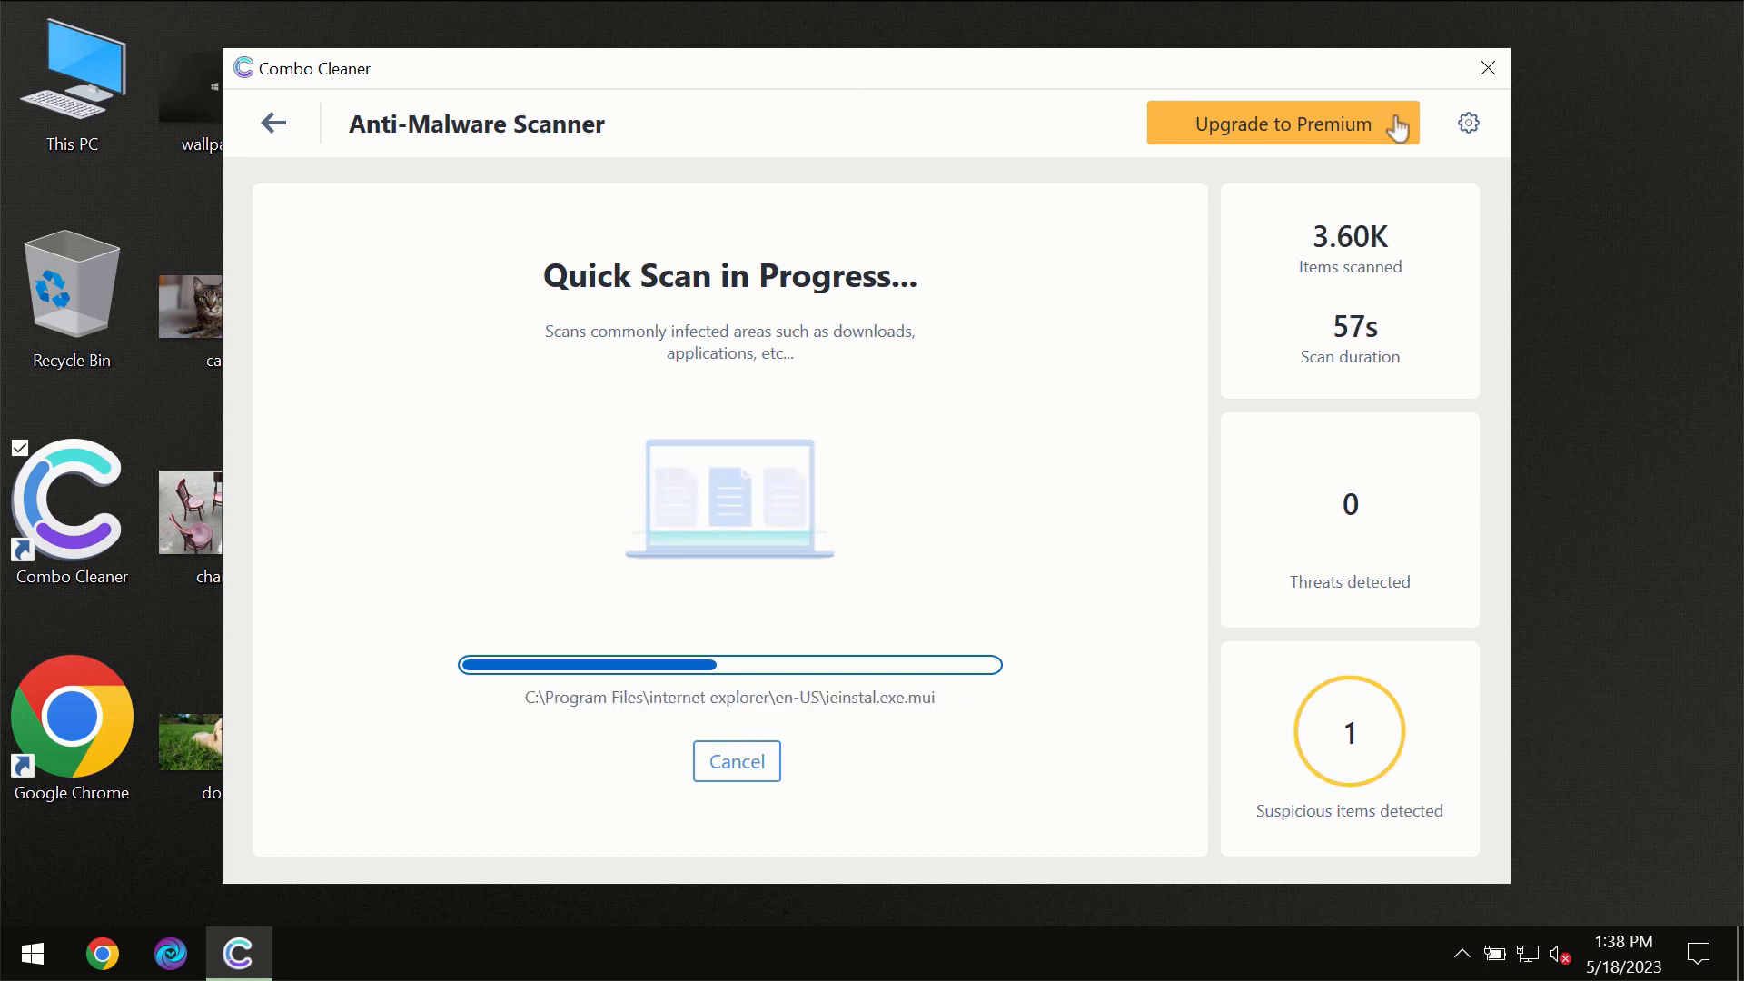
pyautogui.click(1466, 123)
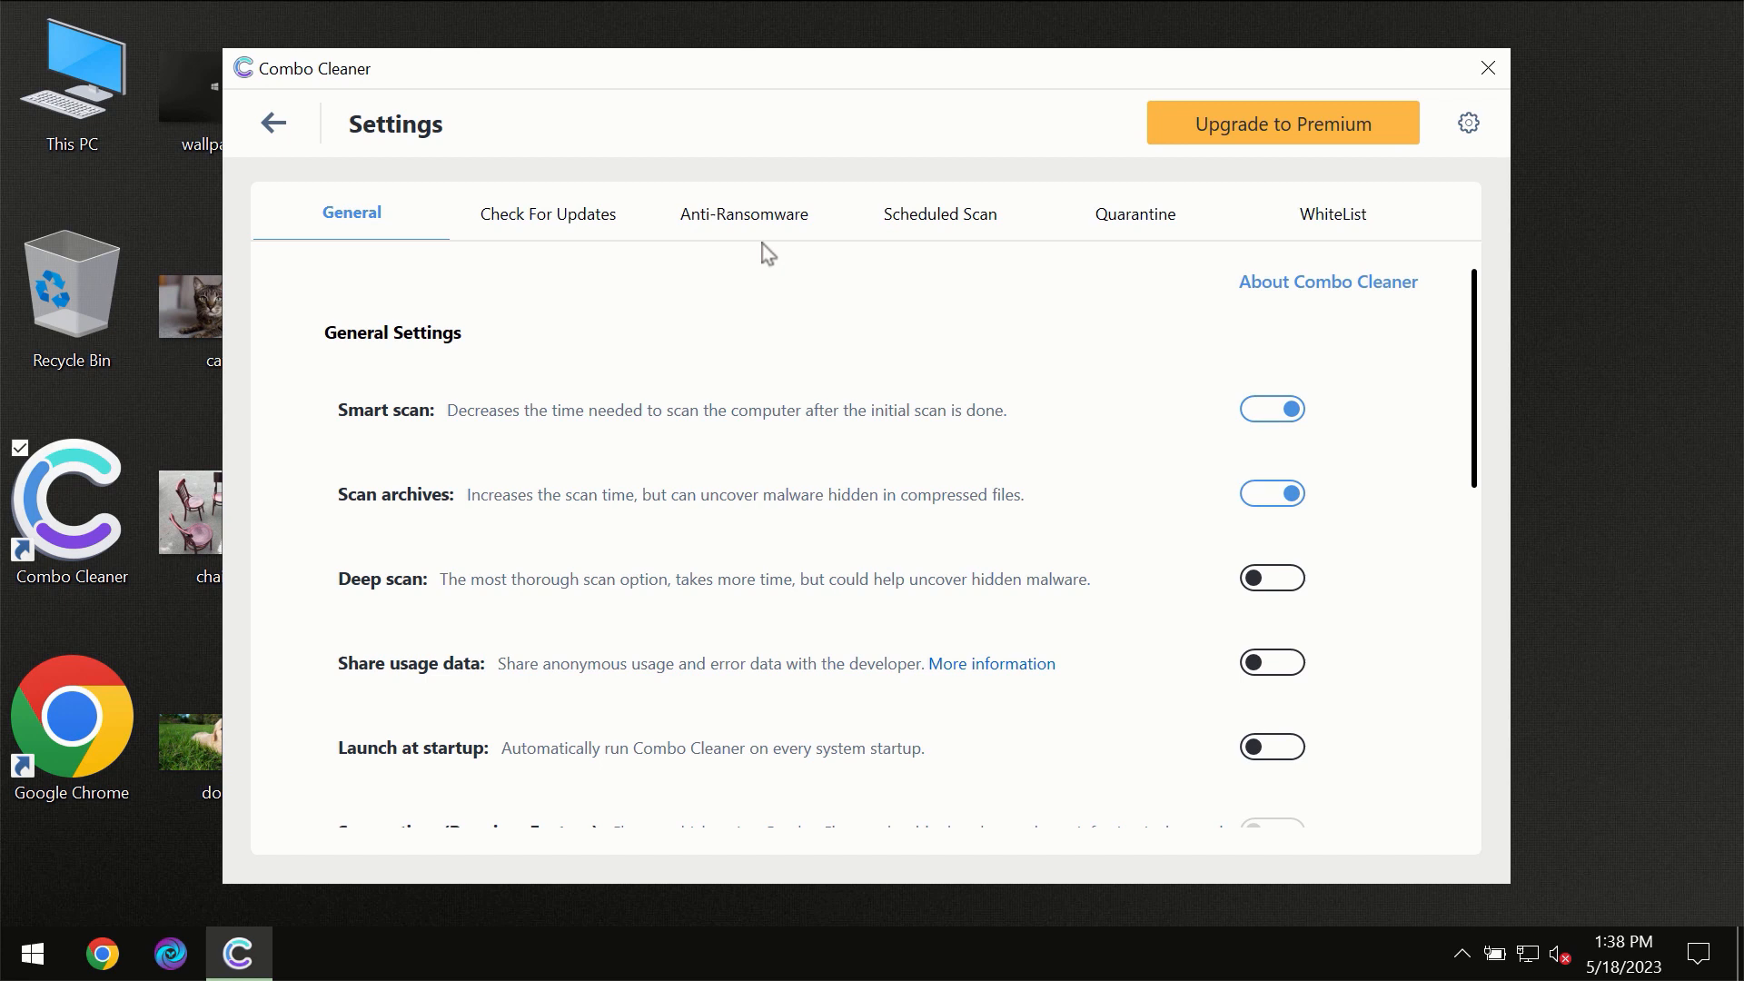
pyautogui.moveTo(737, 230)
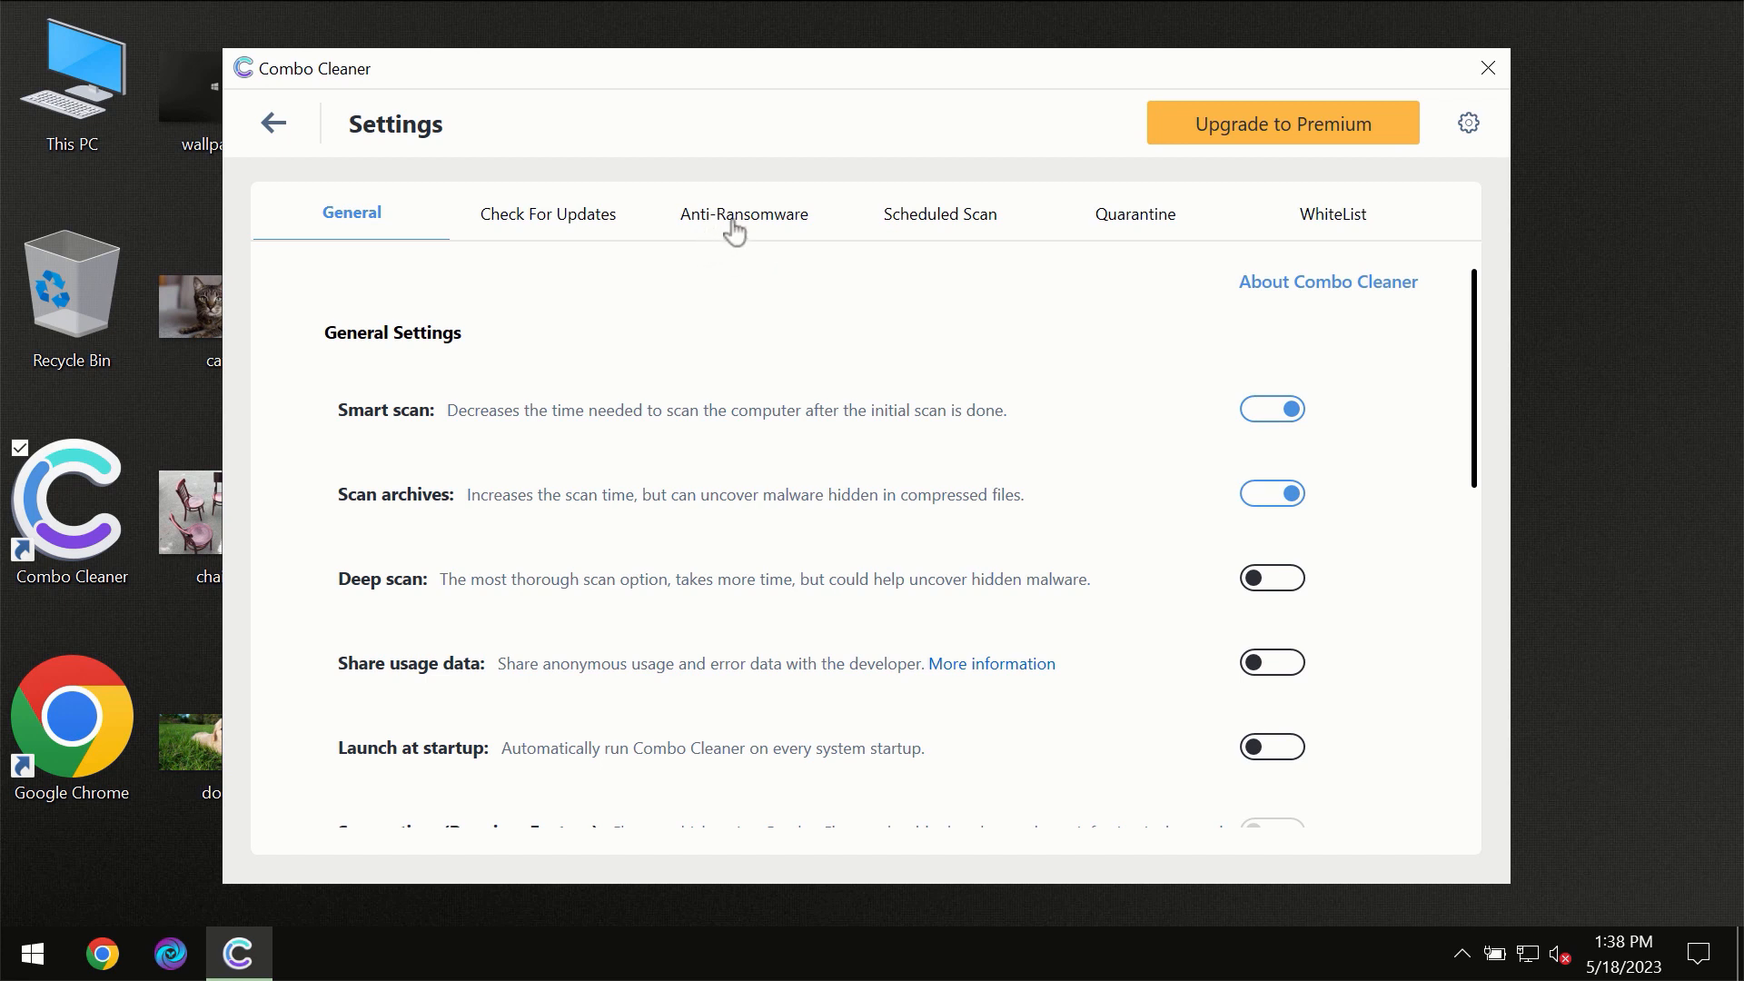
# Check the Anti-Ransomware settings, then go back to the Dashboard
pyautogui.click(743, 213)
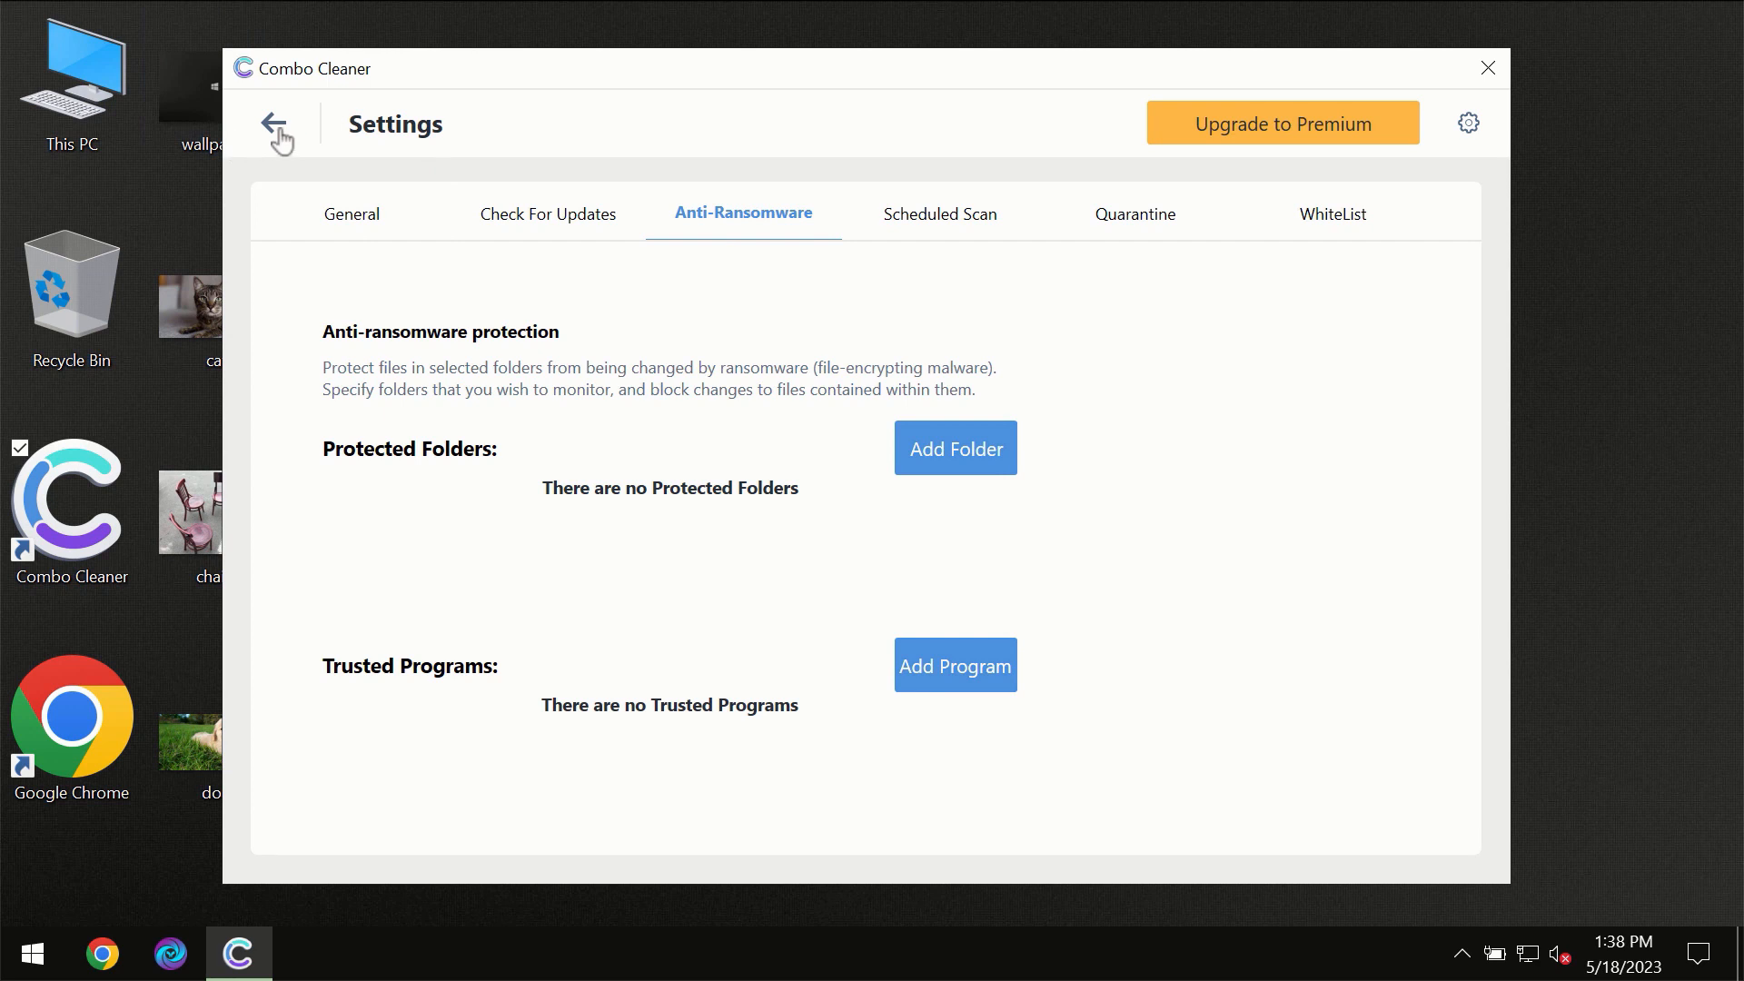
pyautogui.click(276, 124)
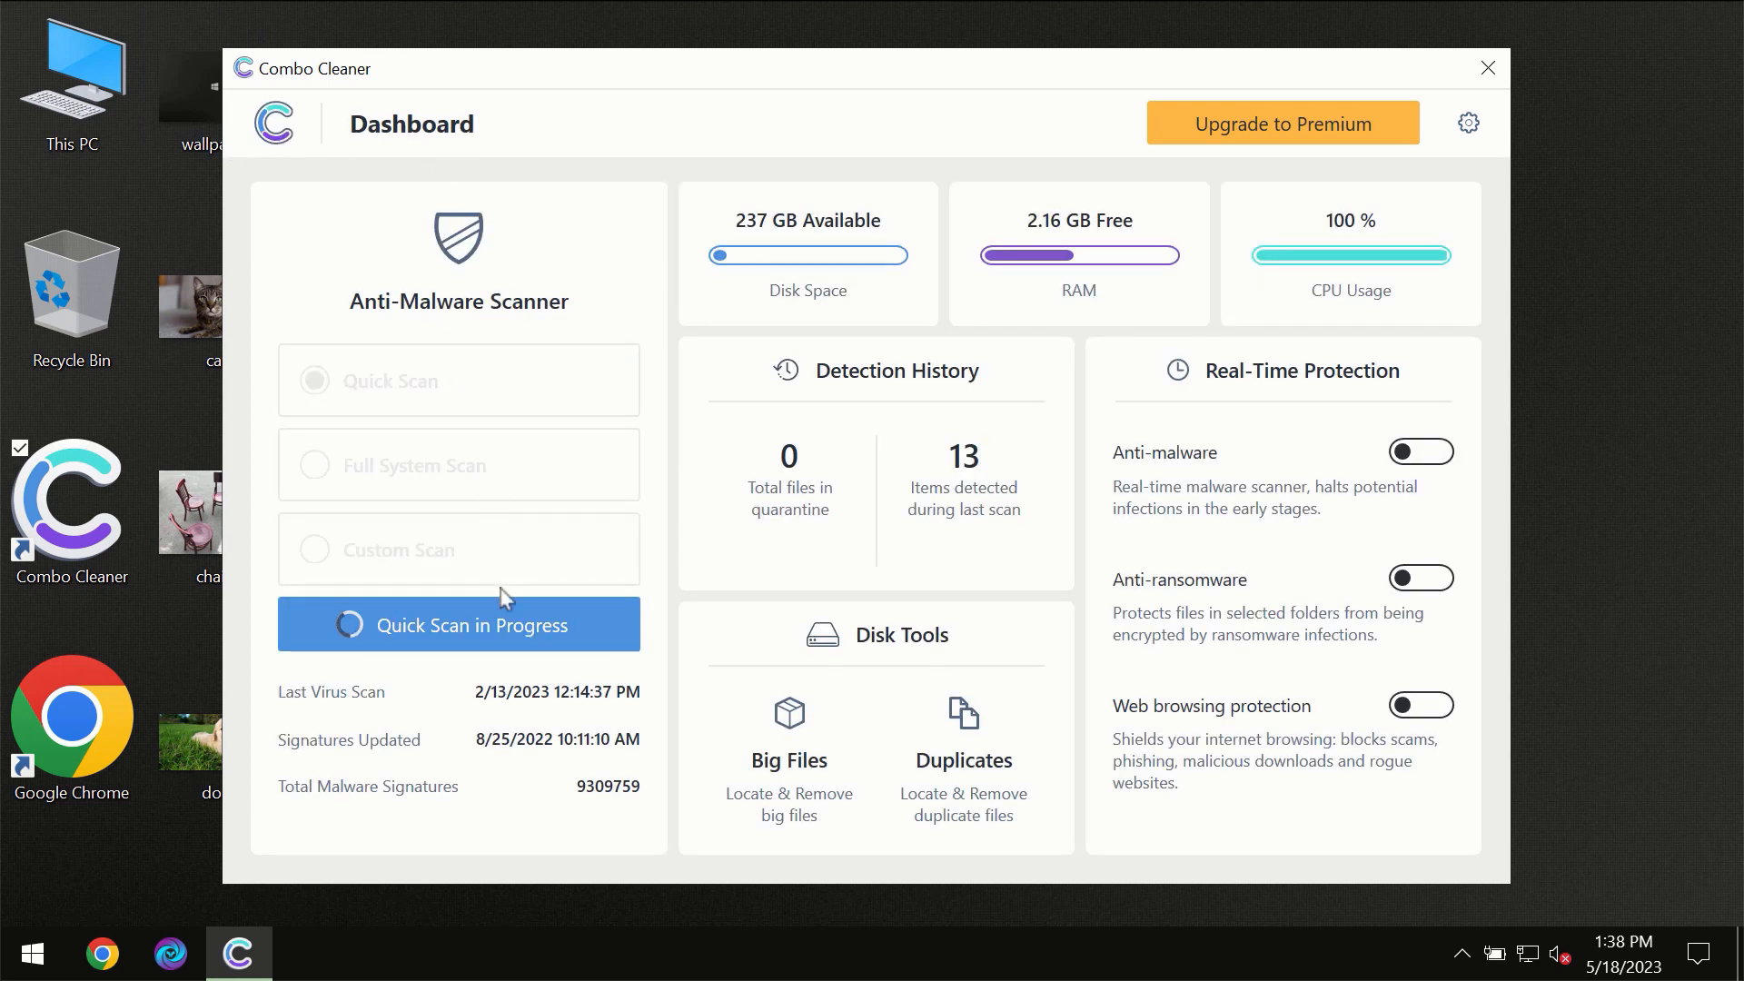
# Follow the Quick Scan to one spam threat, then open the Premium upgrade page
pyautogui.click(457, 623)
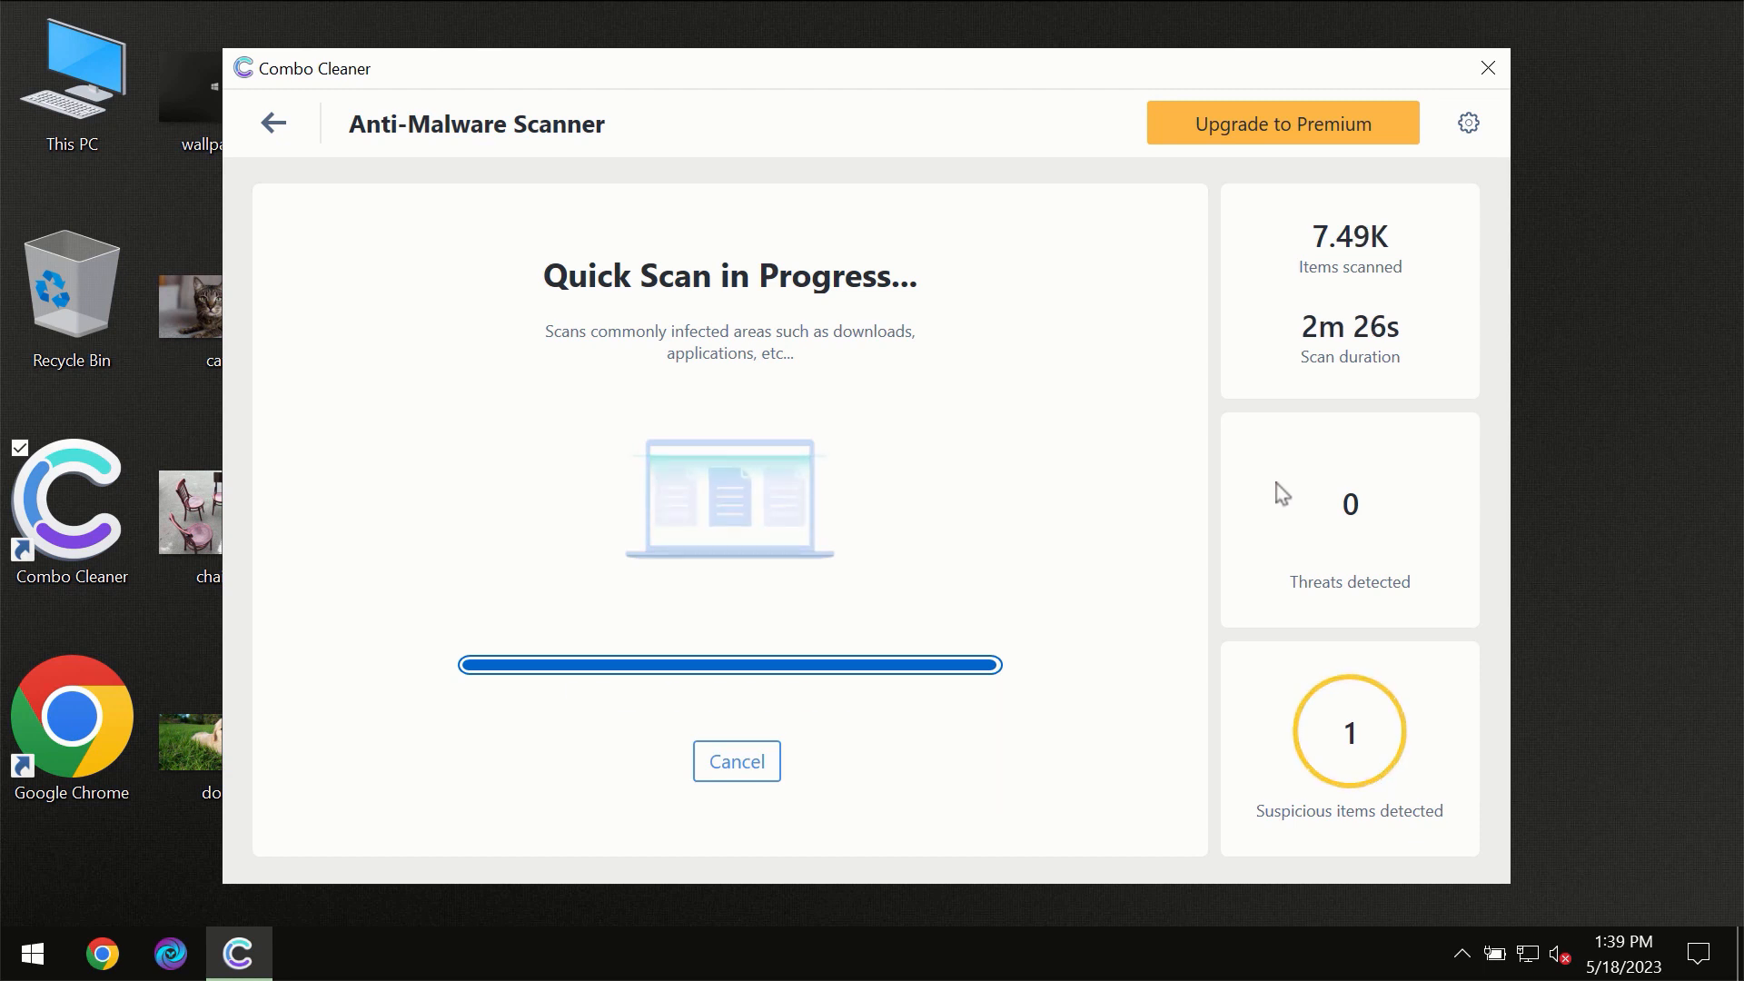
pyautogui.moveTo(1298, 149)
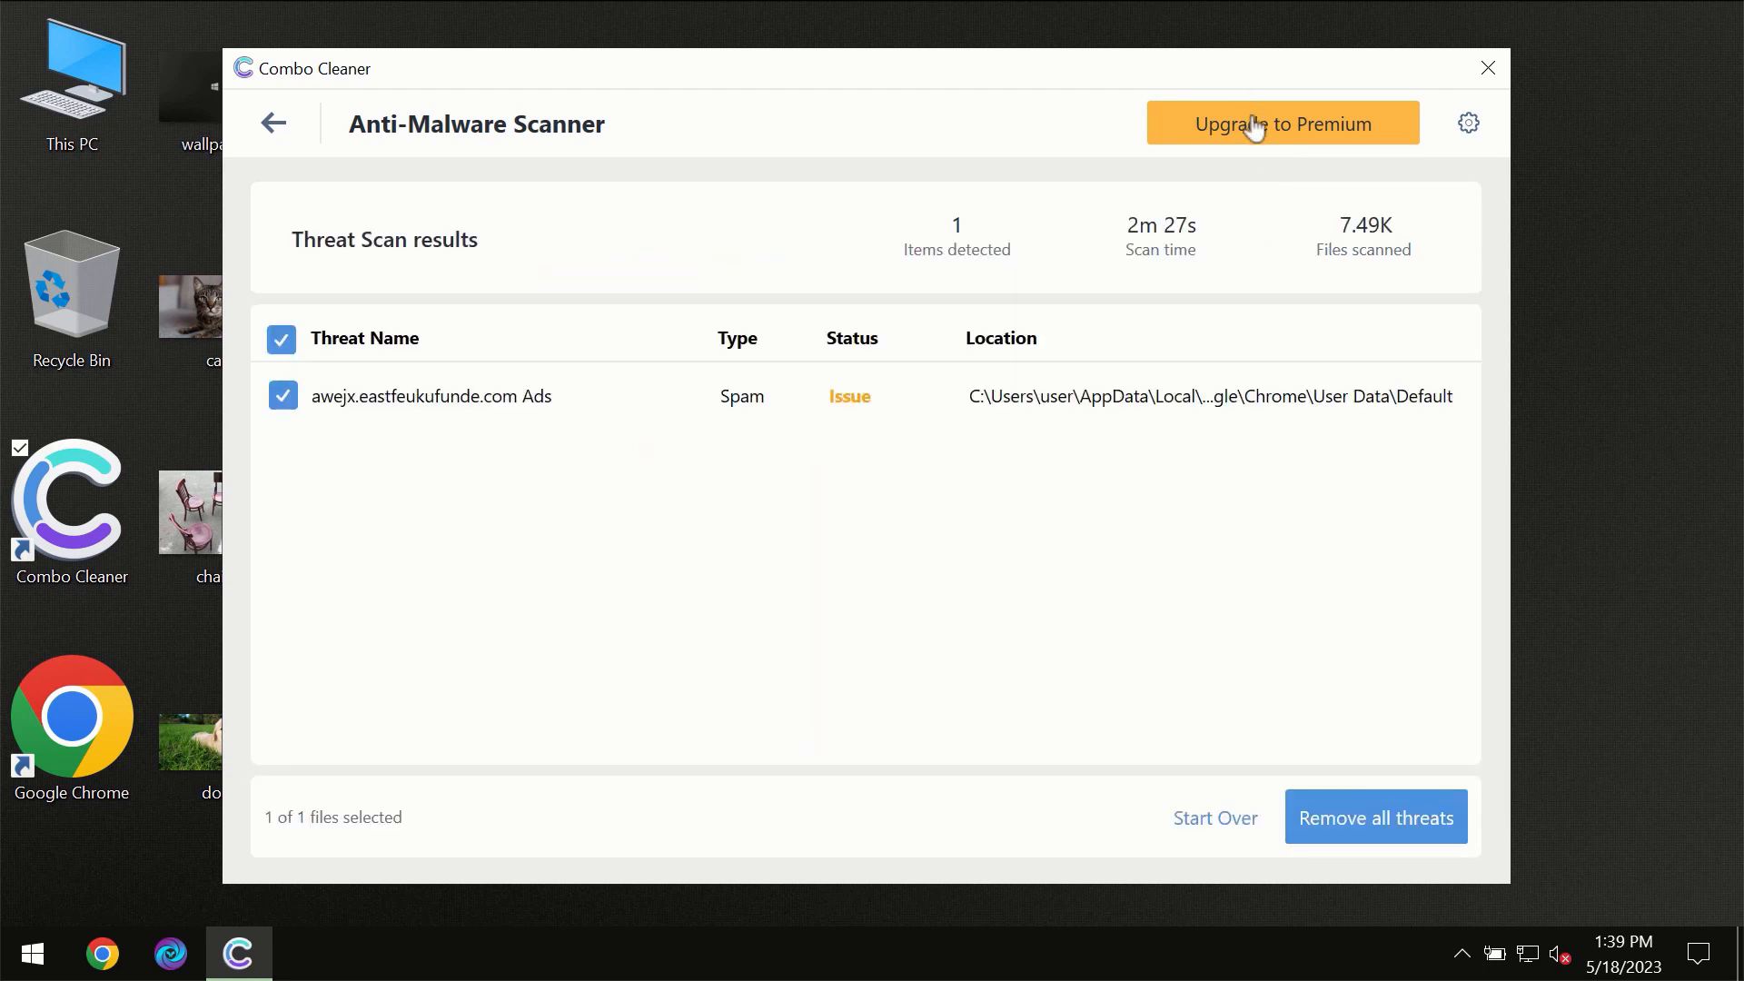
pyautogui.click(1279, 122)
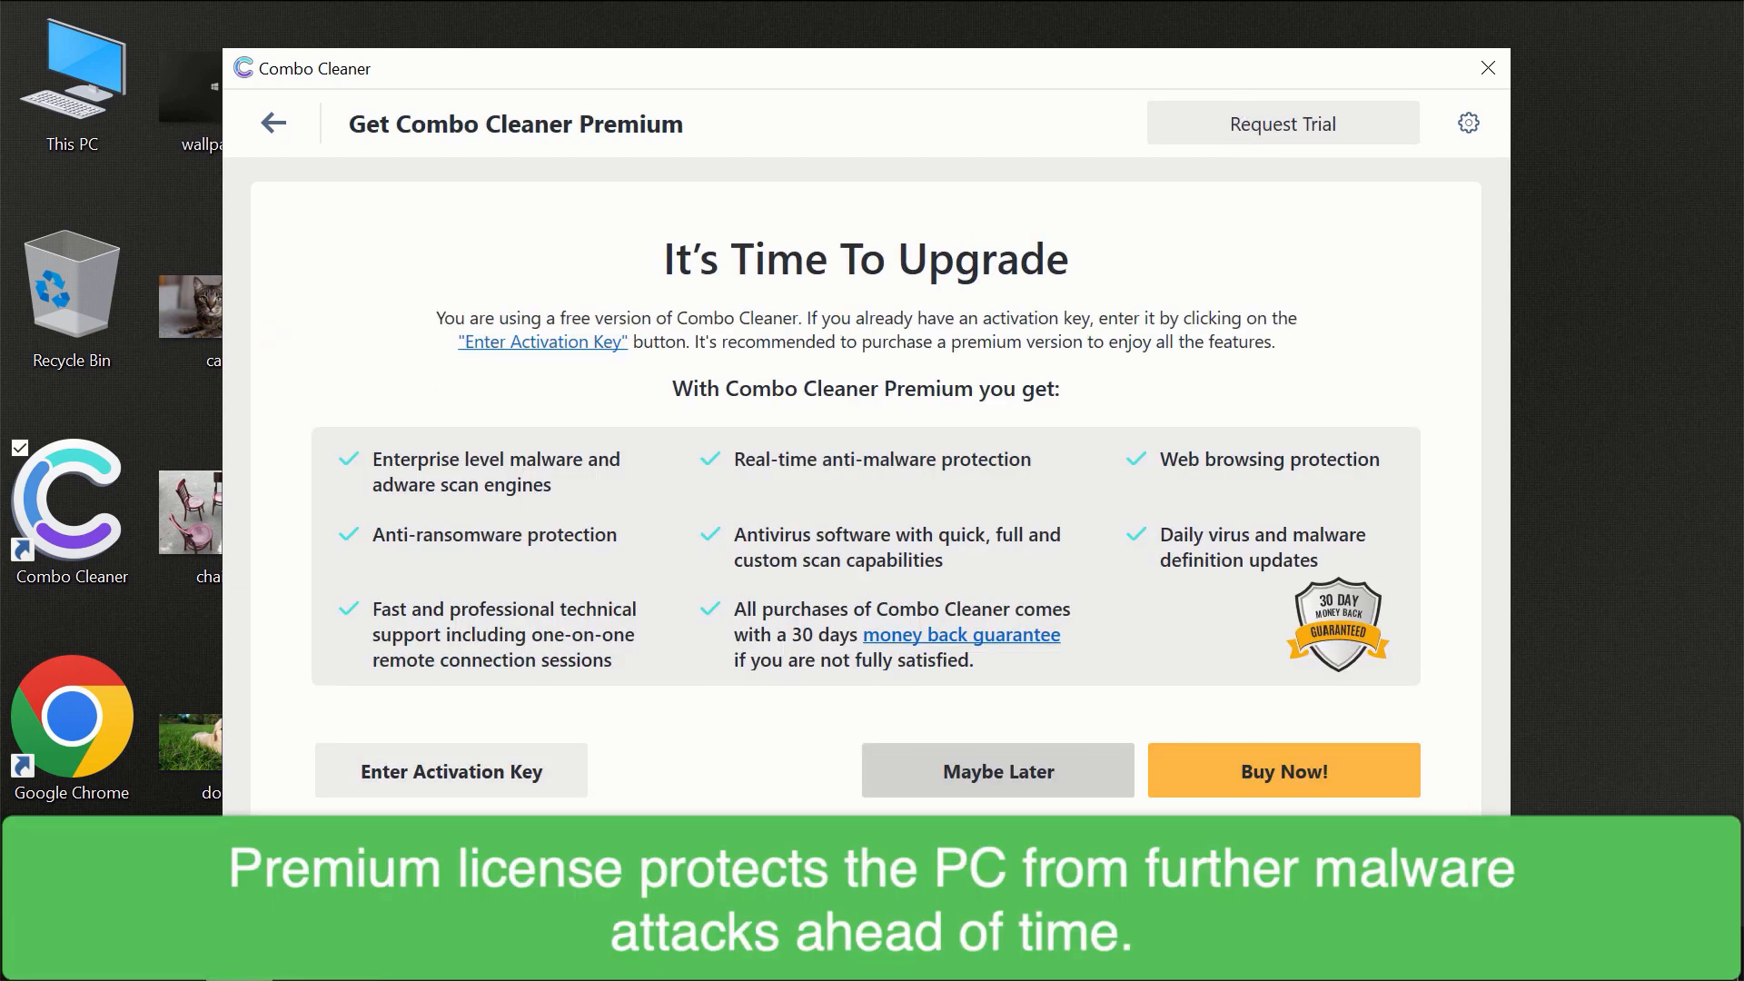
pyautogui.moveTo(1443, 218)
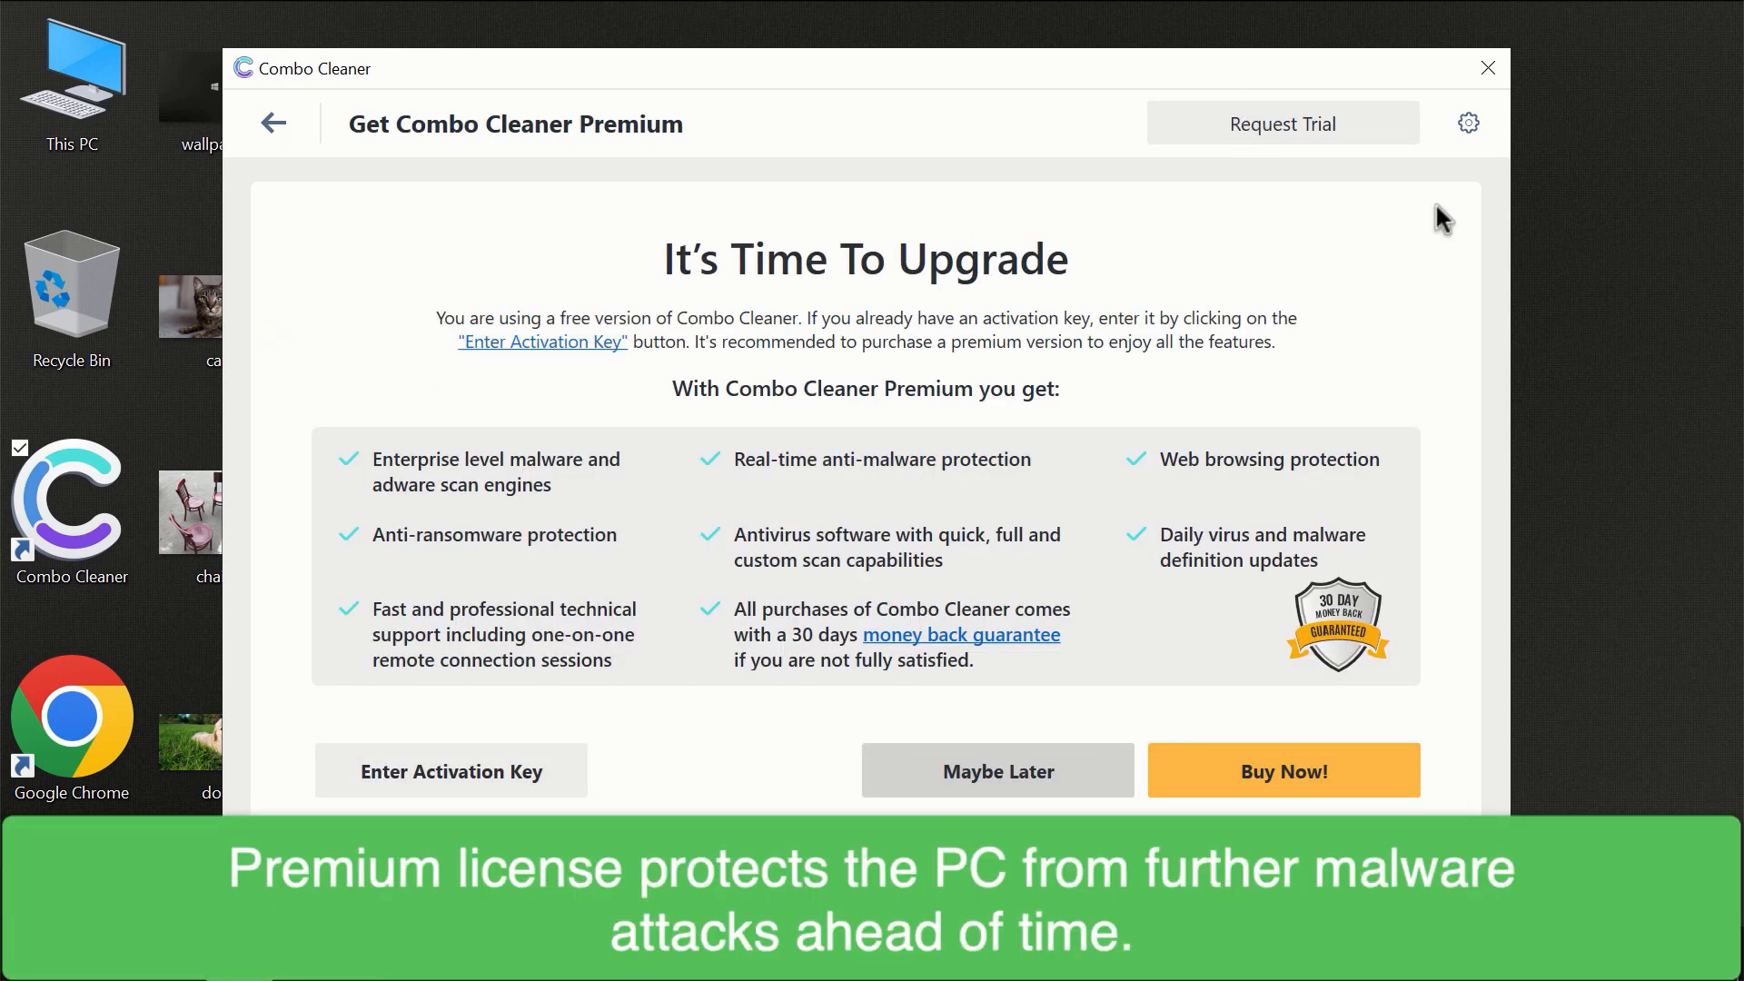